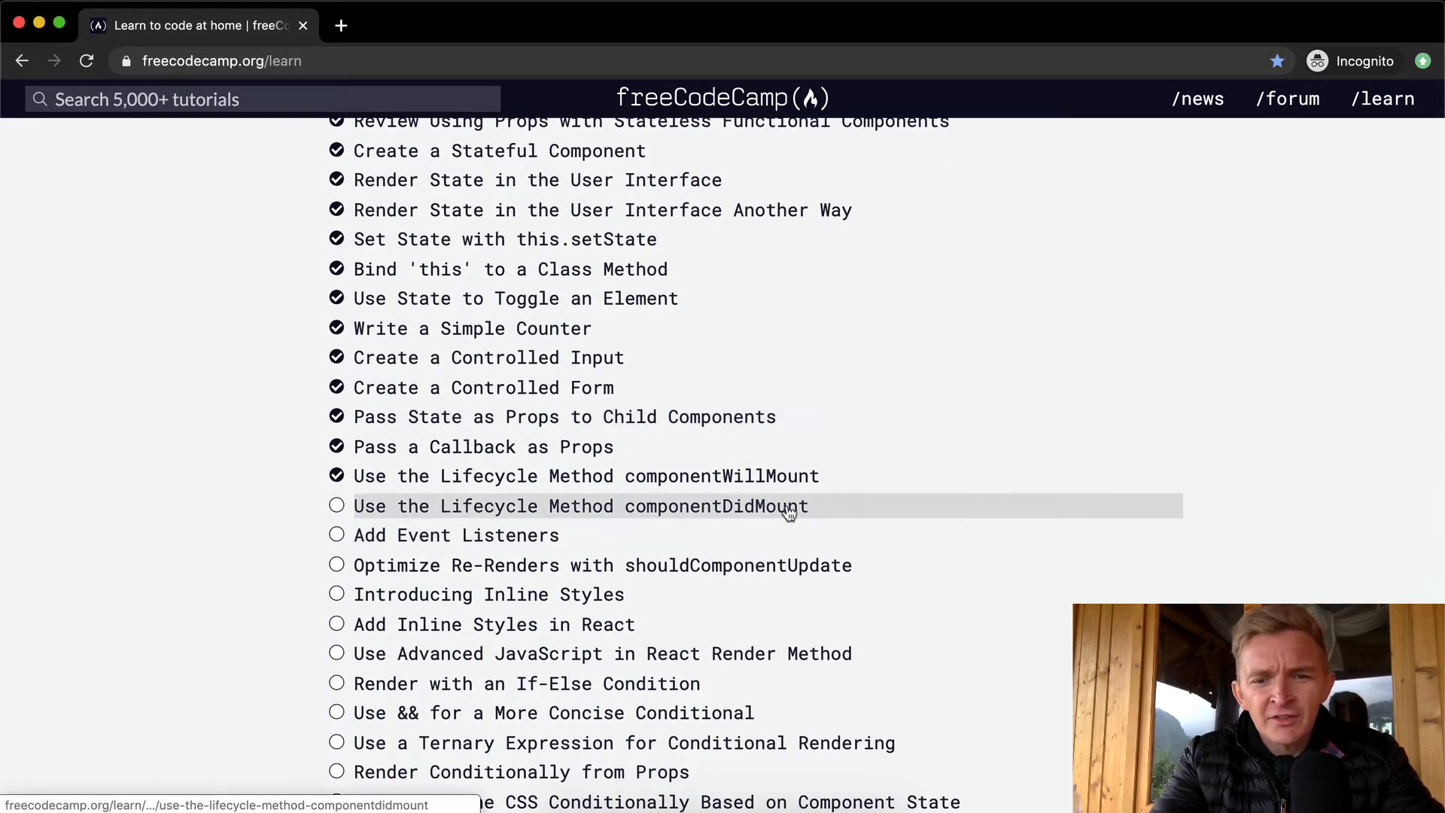
Open the 'Use the Lifecycle Method componentDidMount' React challenge
{"action": "left_click", "coordinate": [581, 506]}
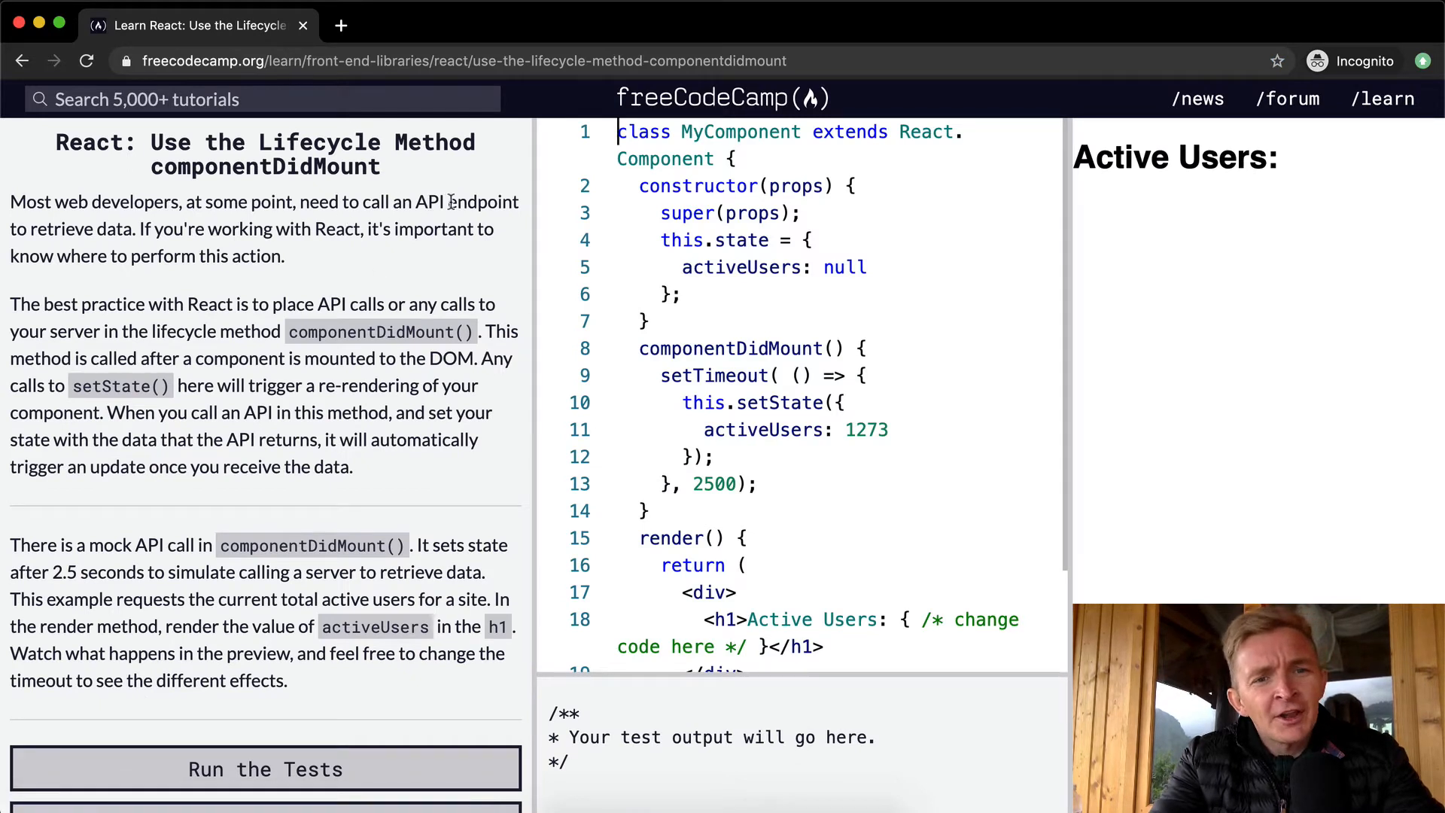
{"action": "mouse_move", "coordinate": [174, 229]}
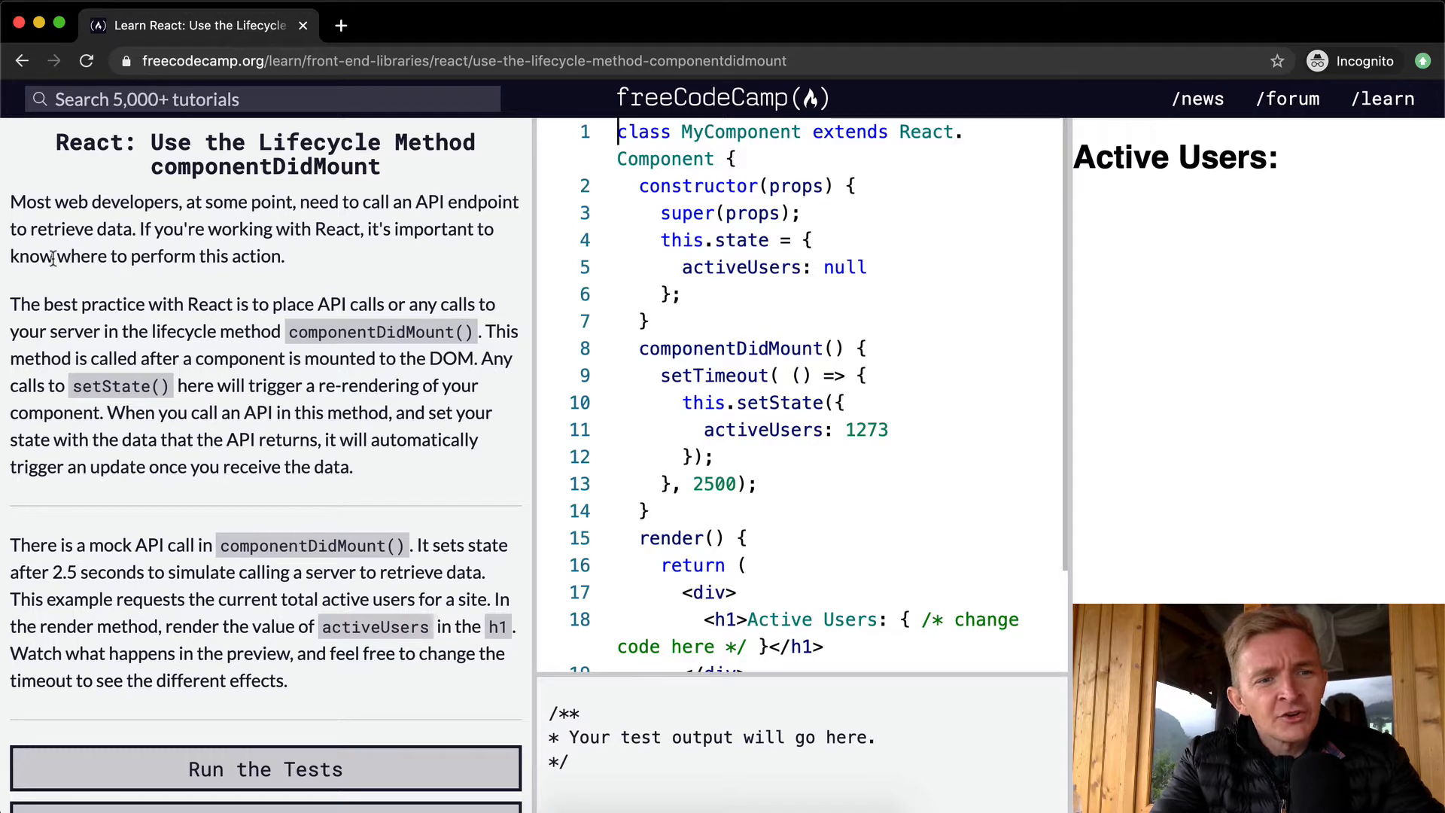
{"action": "mouse_move", "coordinate": [184, 304]}
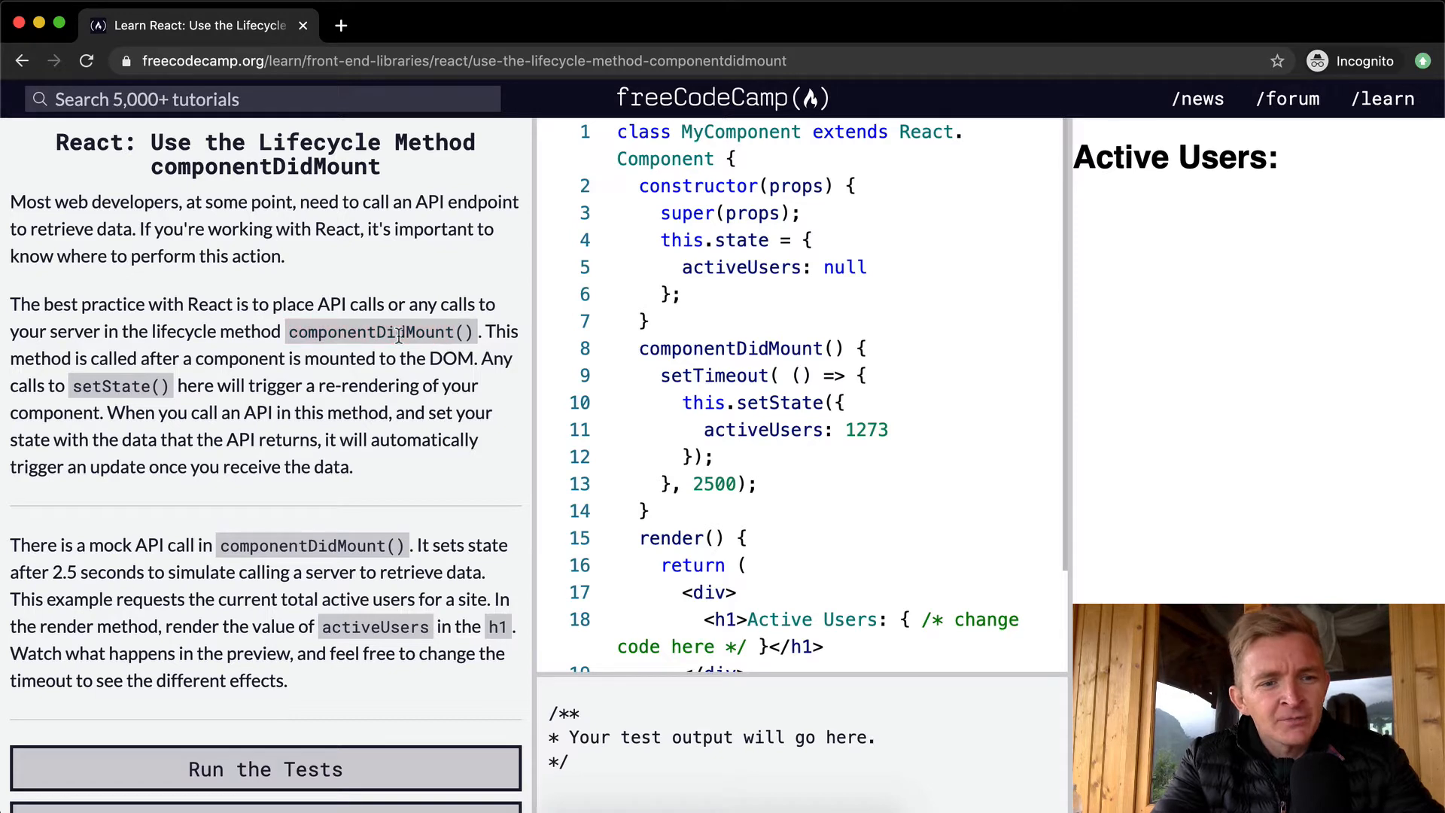
{"action": "mouse_move", "coordinate": [170, 358]}
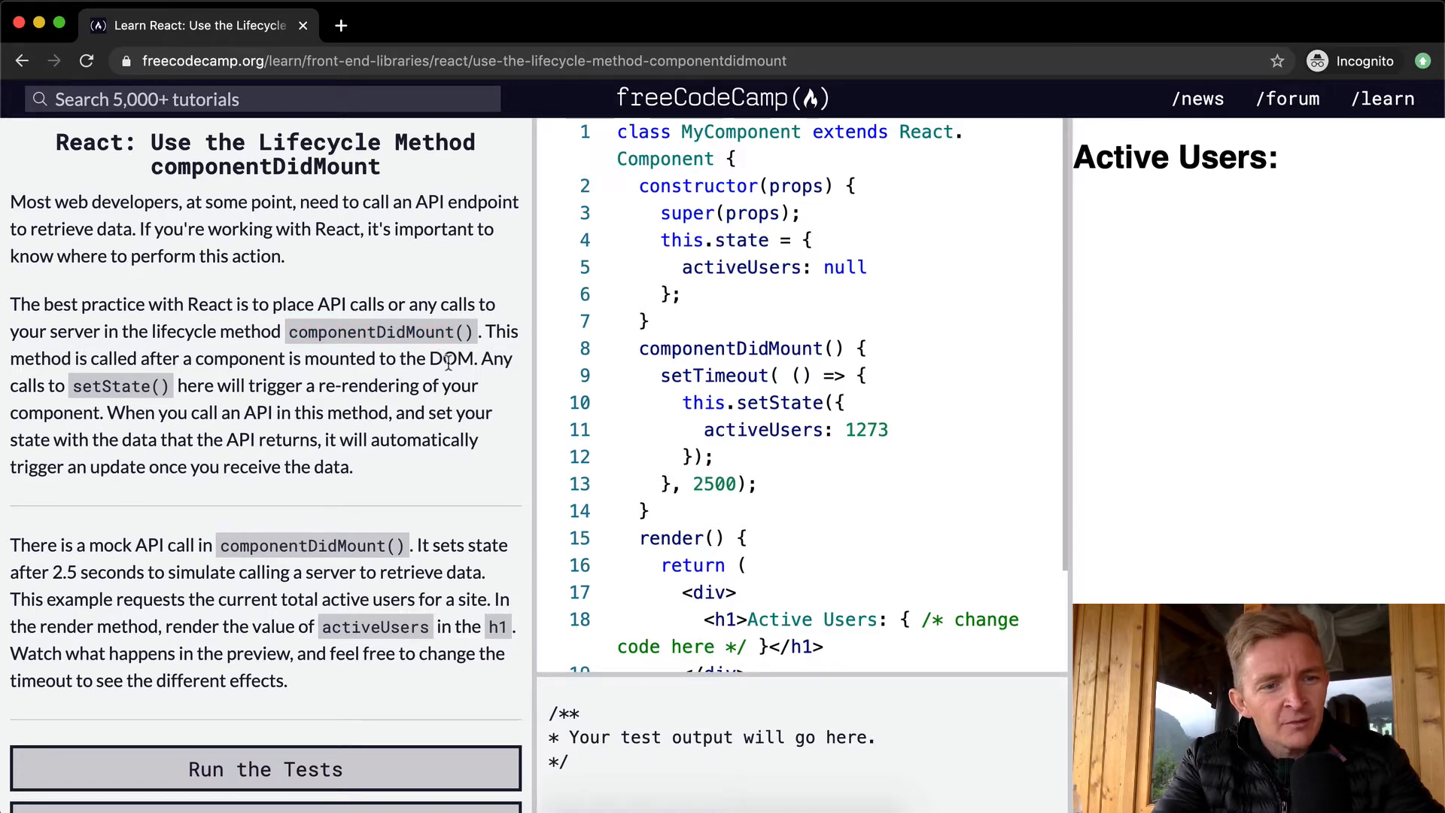
{"action": "mouse_move", "coordinate": [217, 382]}
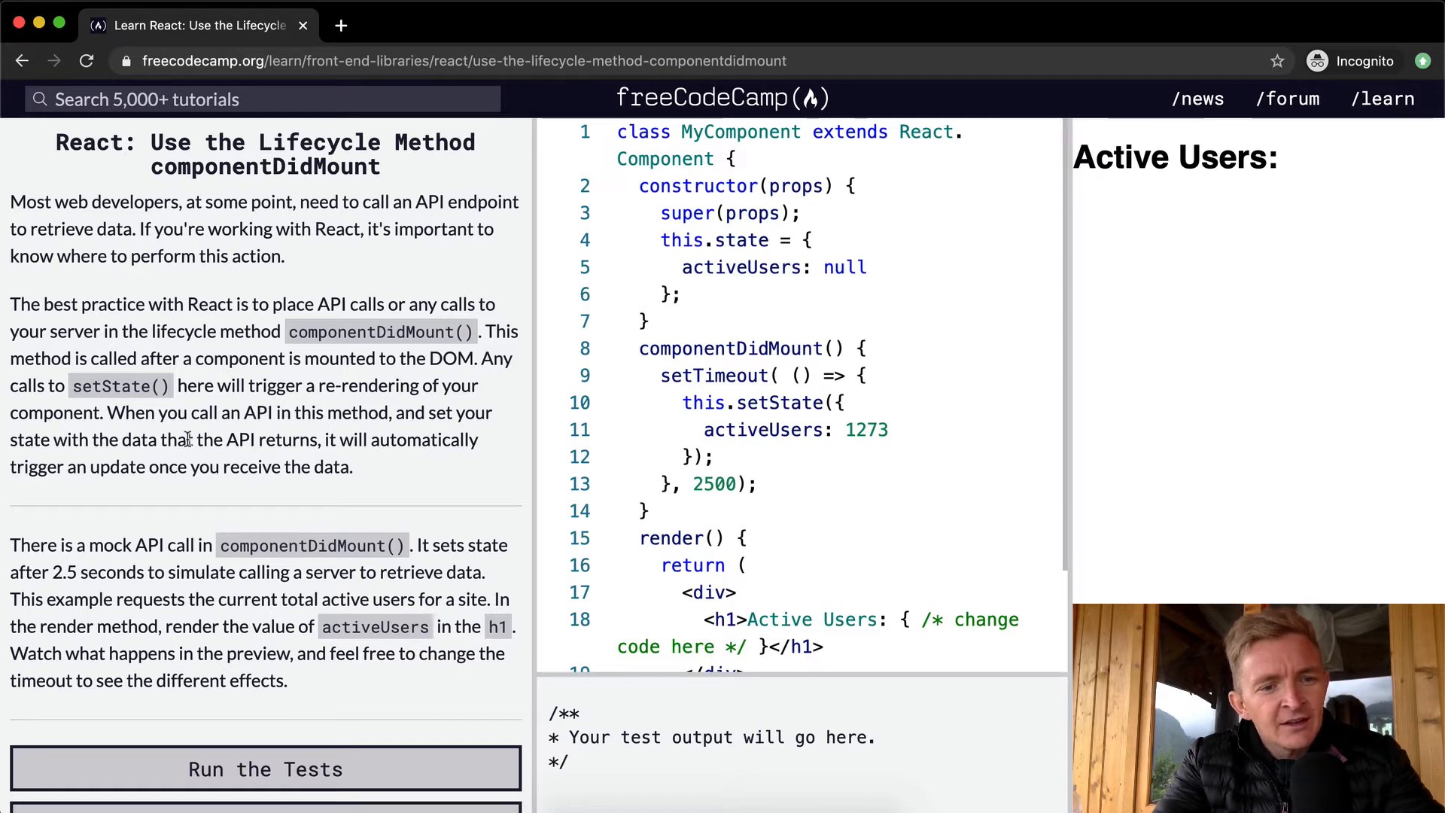
{"action": "mouse_move", "coordinate": [74, 456]}
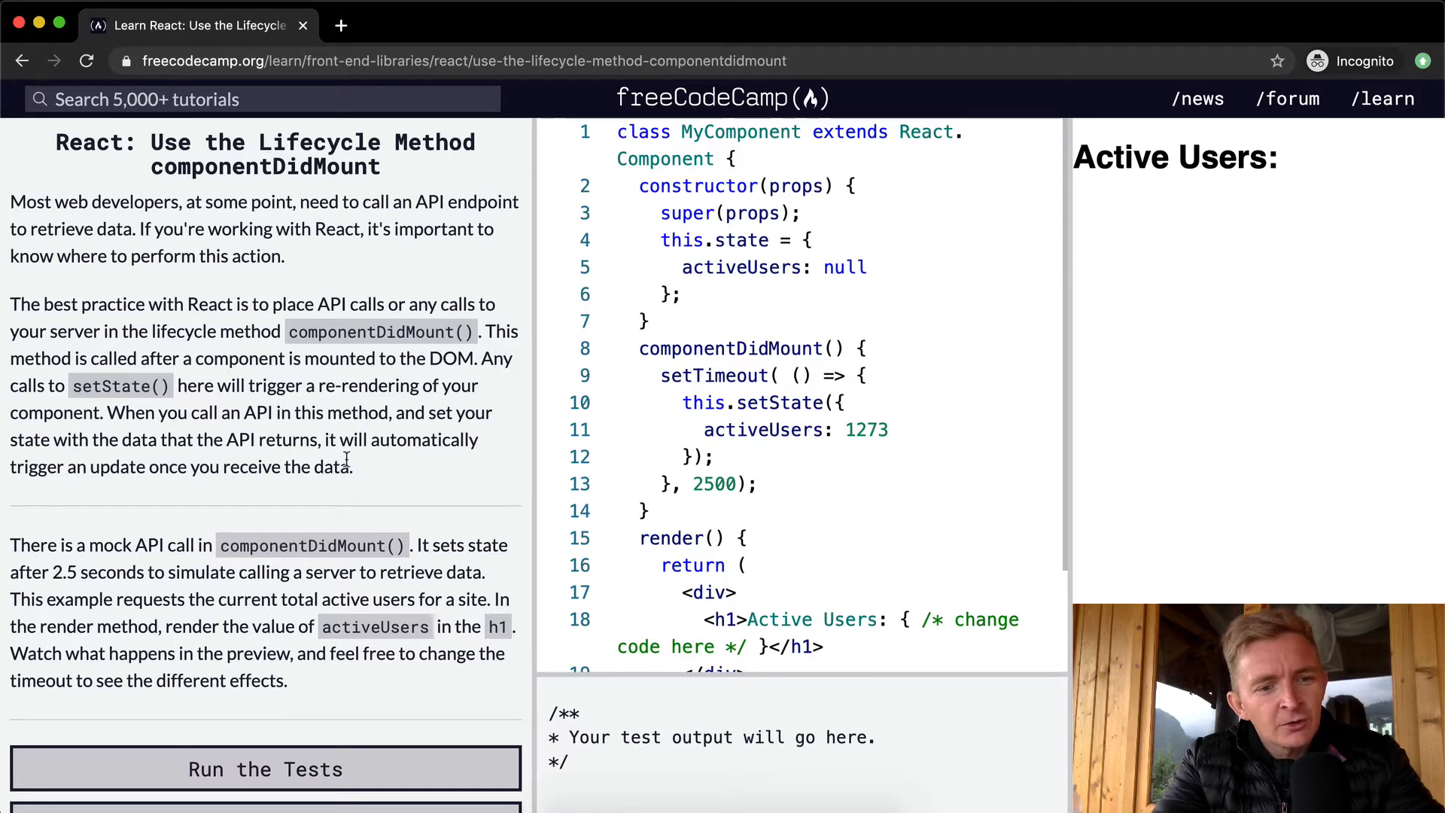
Review the tests and the 2500 ms timeout, then remove the /* change code here */ comment from the h1 braces
{"action": "scroll", "scroll_direction": "down", "scroll_amount": 3}
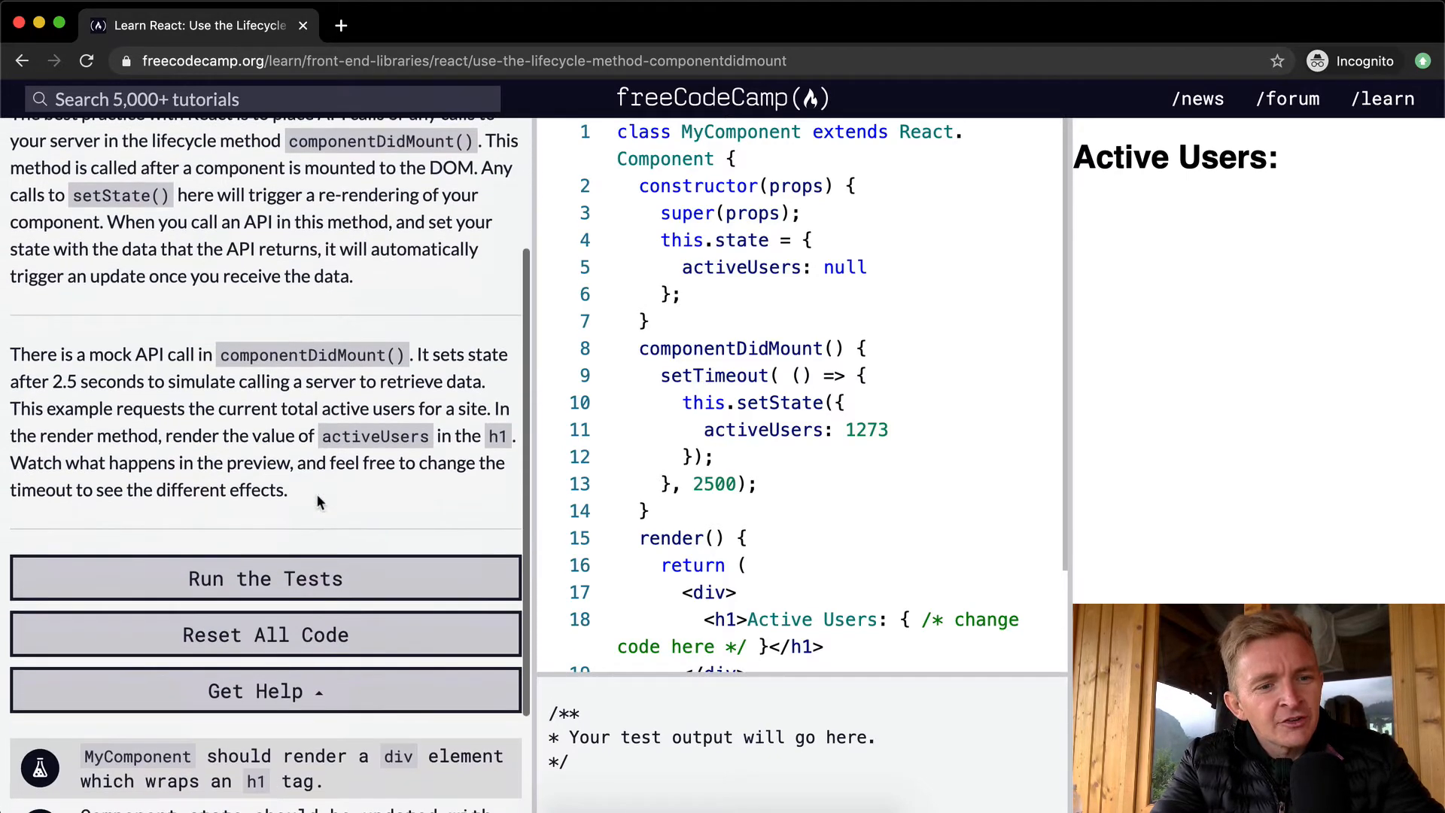
{"action": "scroll", "scroll_direction": "down", "scroll_amount": 3}
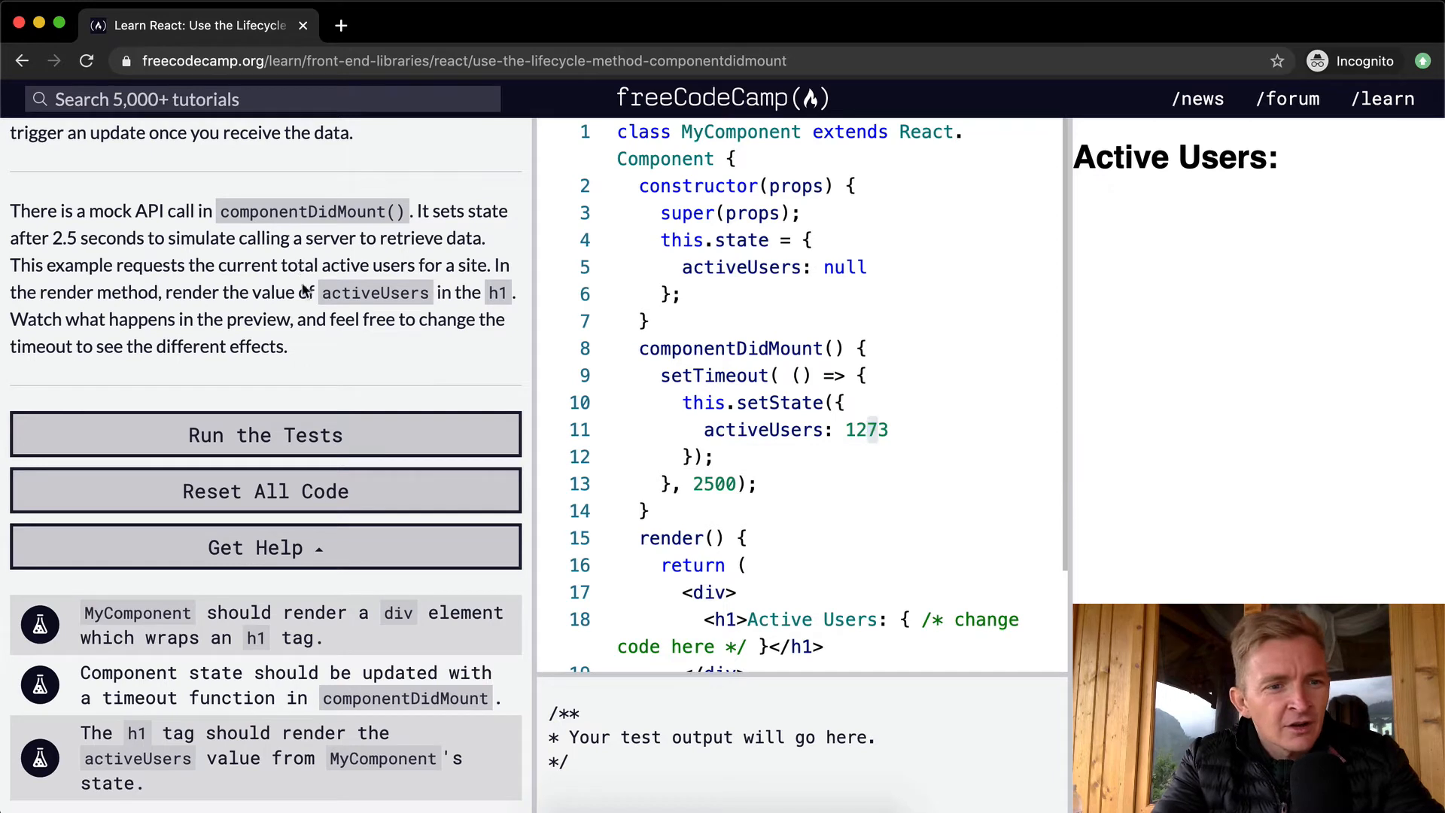
{"action": "mouse_move", "coordinate": [468, 205]}
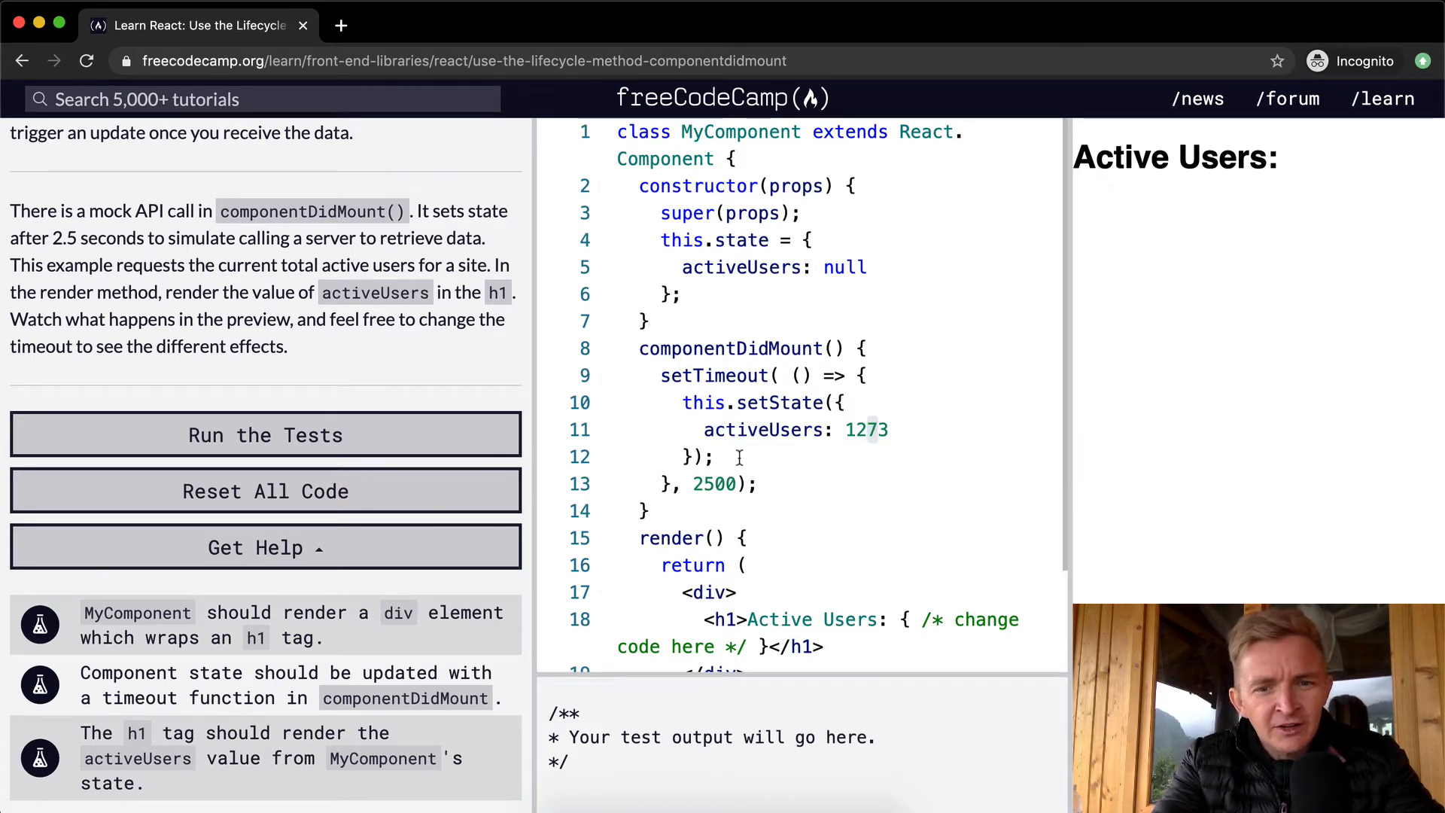
{"action": "double_click", "coordinate": [714, 483]}
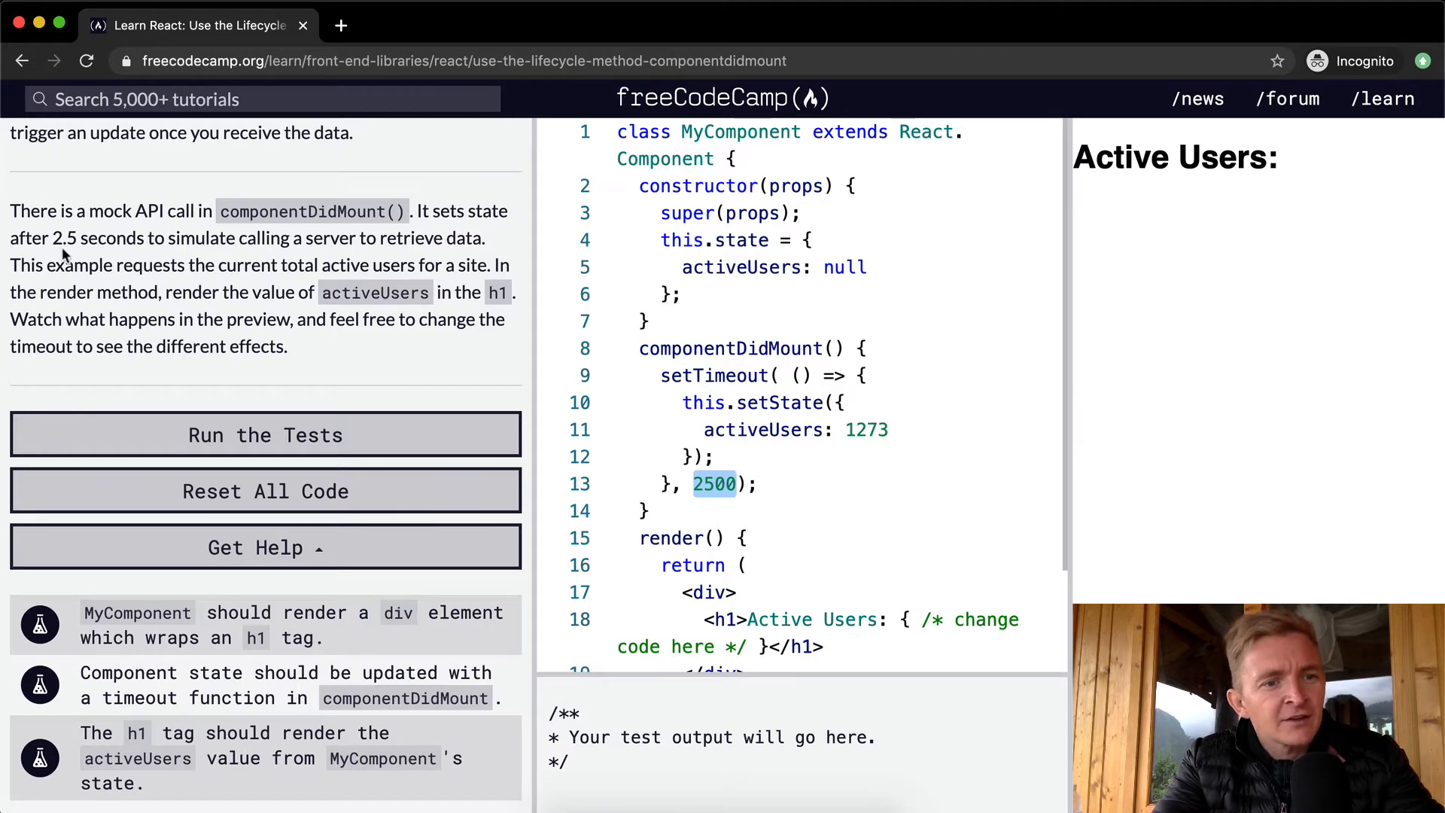
{"action": "mouse_move", "coordinate": [258, 273]}
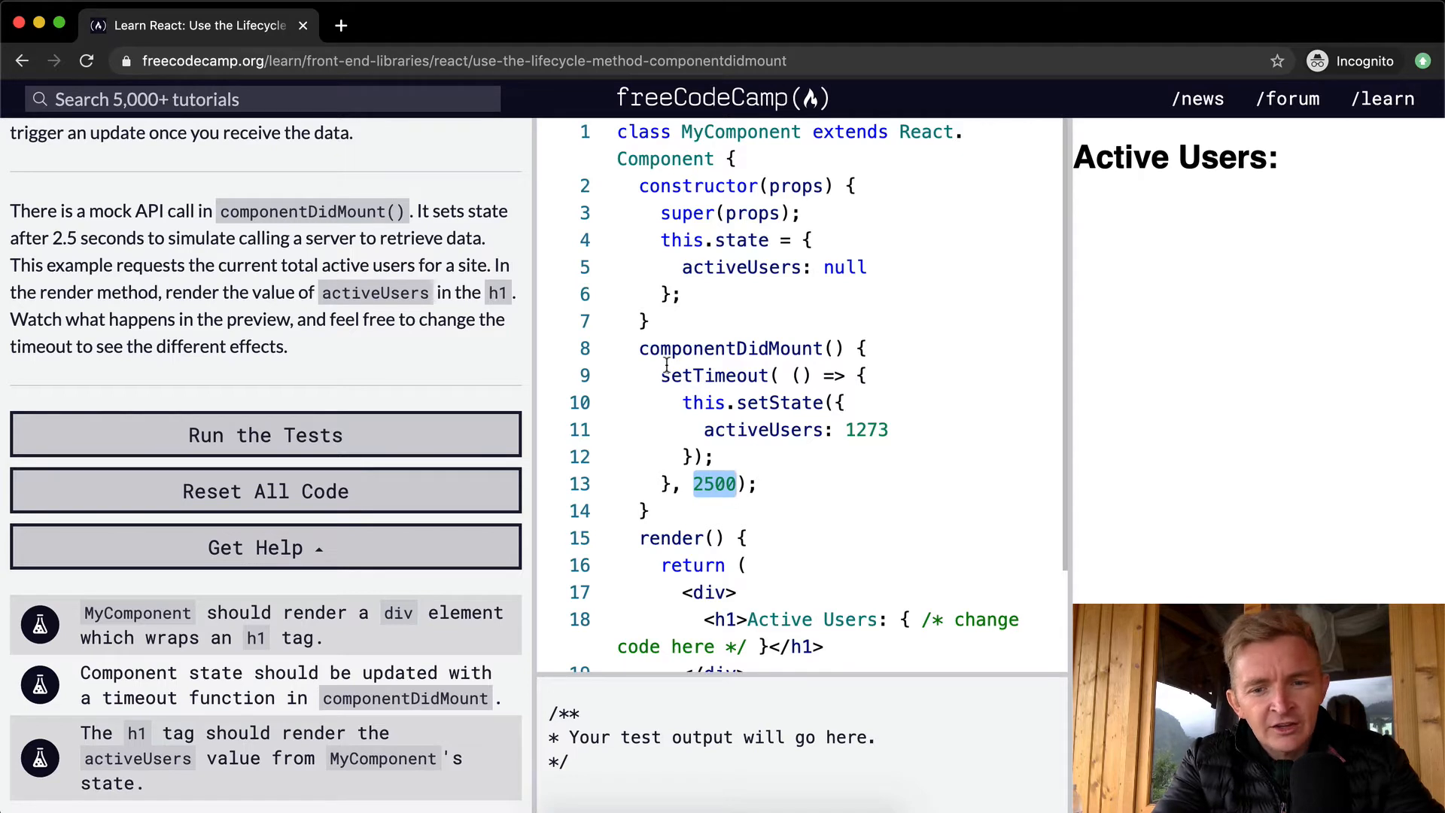
{"action": "scroll", "scroll_direction": "down", "scroll_amount": 3}
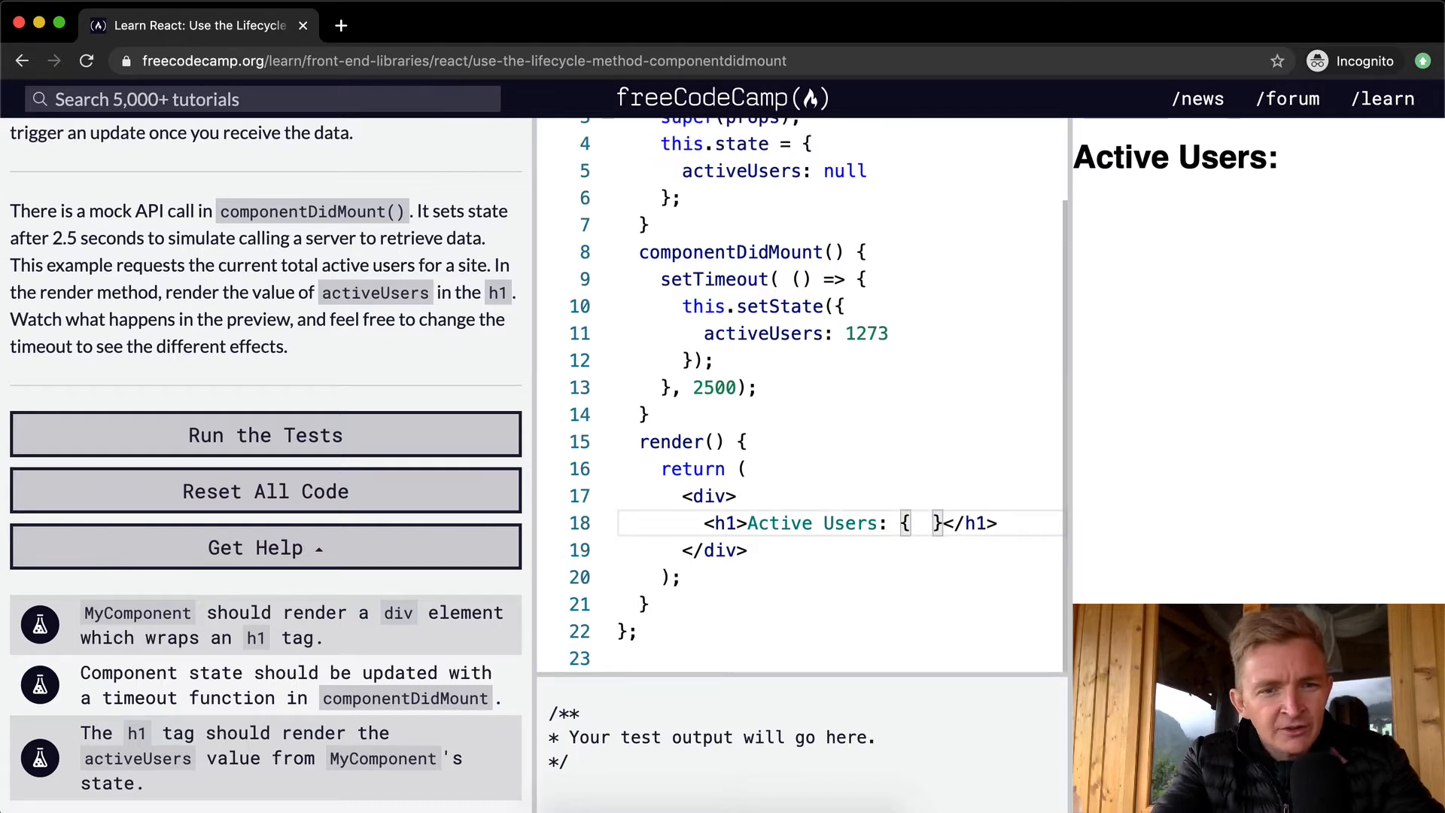
Render this.state.activeUsers inside the h1 so the preview shows 'Active Users: 1273'
{"action": "scroll", "scroll_direction": "up", "scroll_amount": 3}
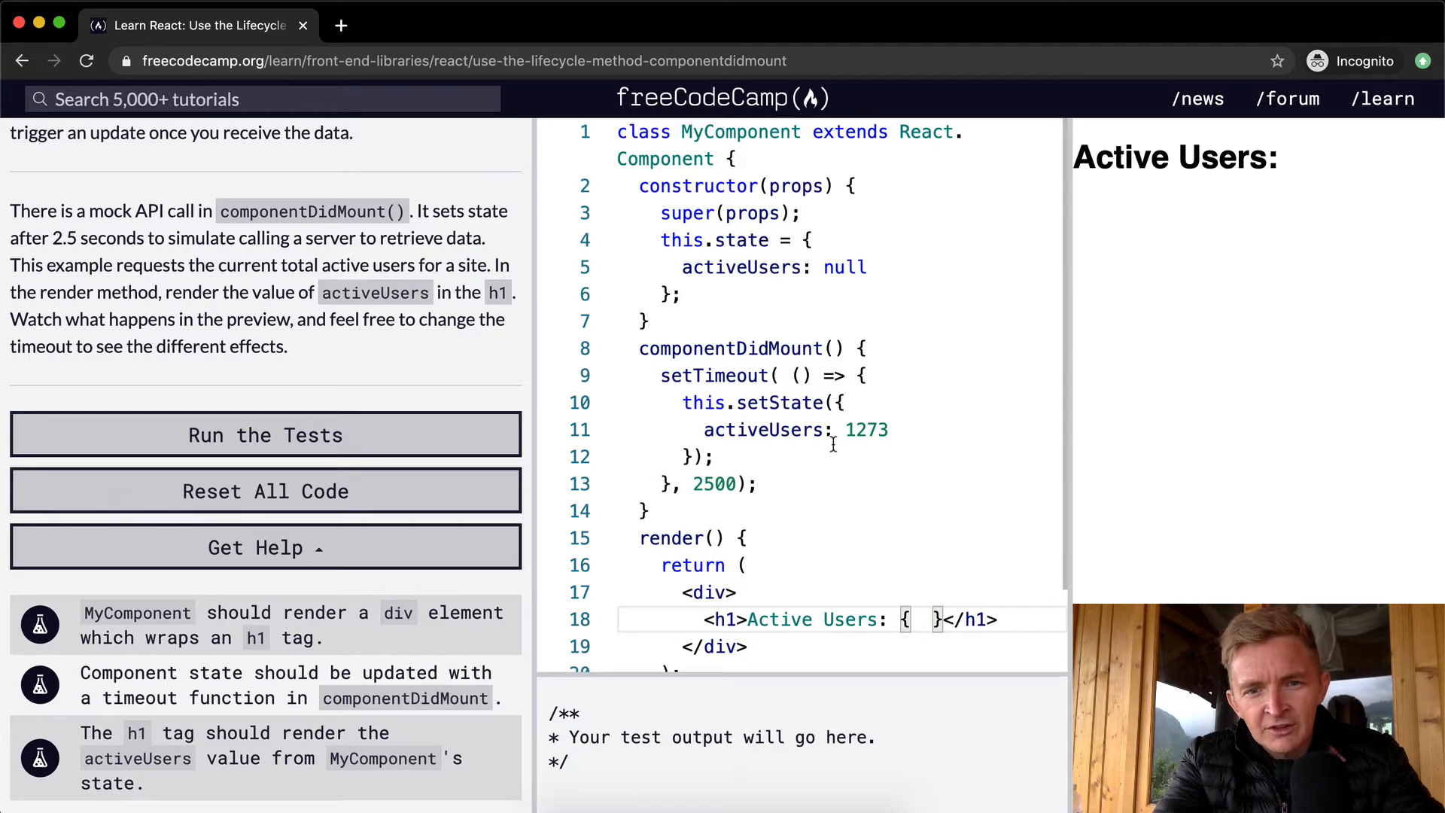
{"action": "type", "text": "this."}
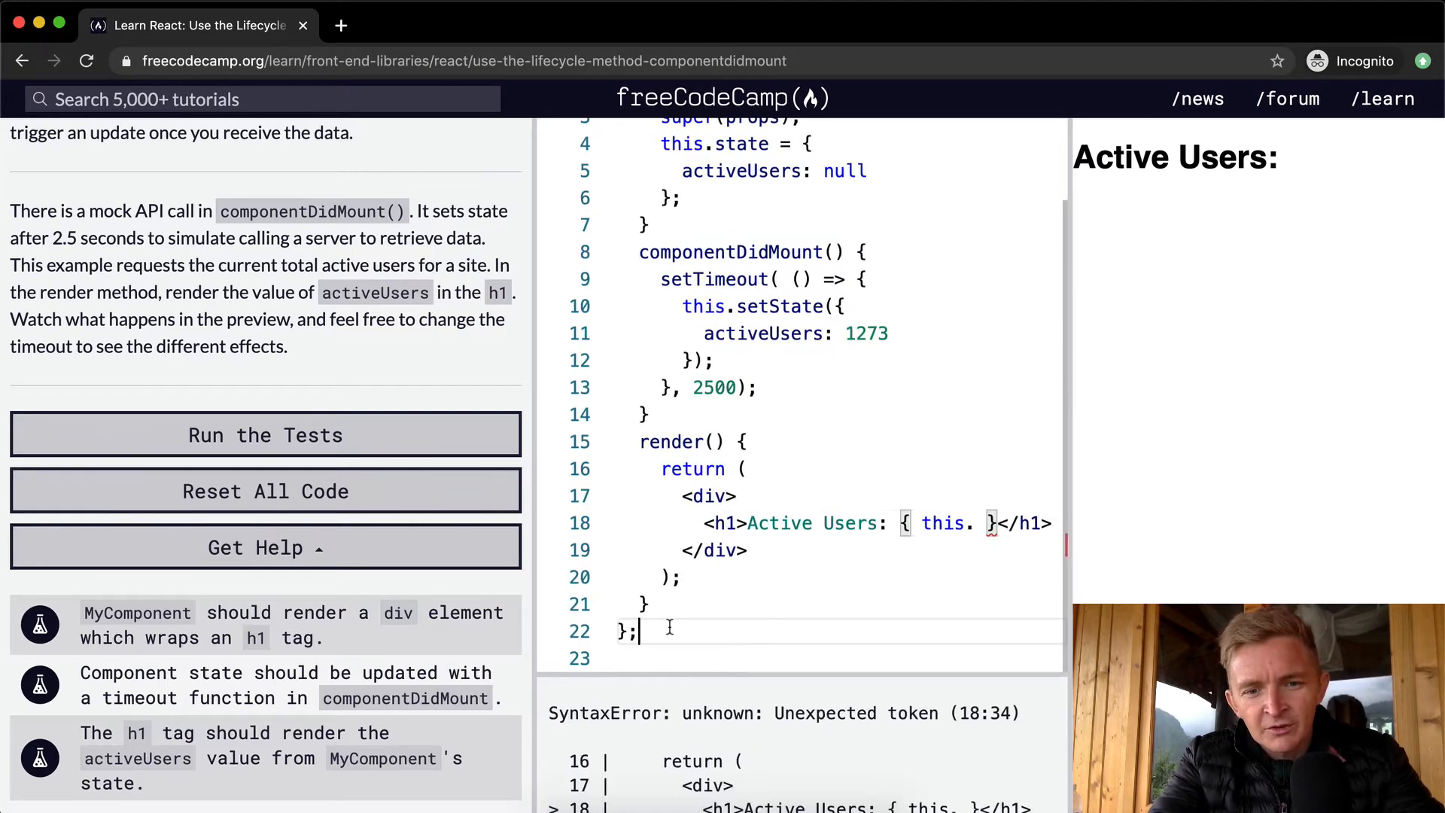
{"action": "scroll", "scroll_direction": "up", "scroll_amount": 3}
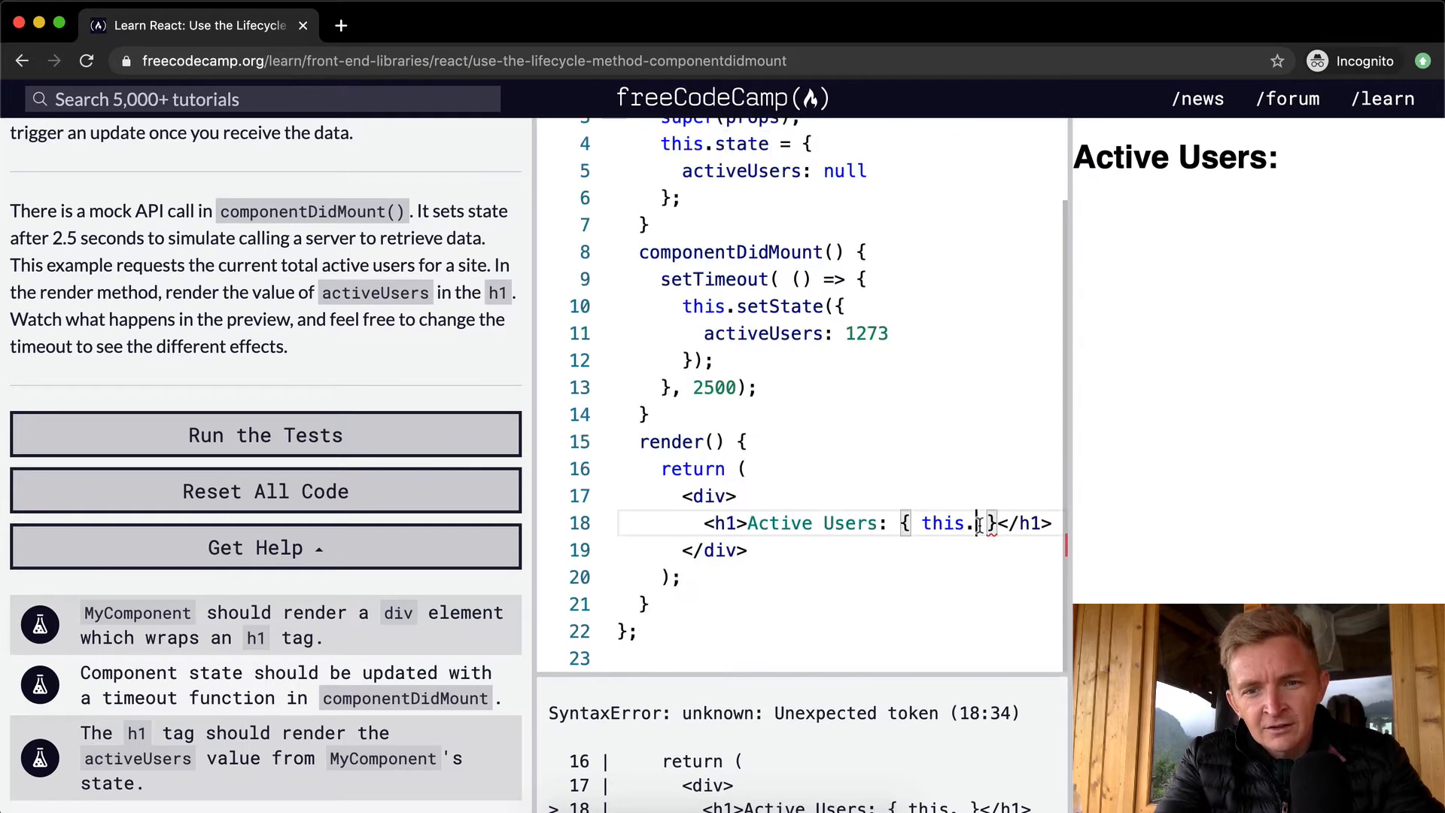
{"action": "type", "text": "state"}
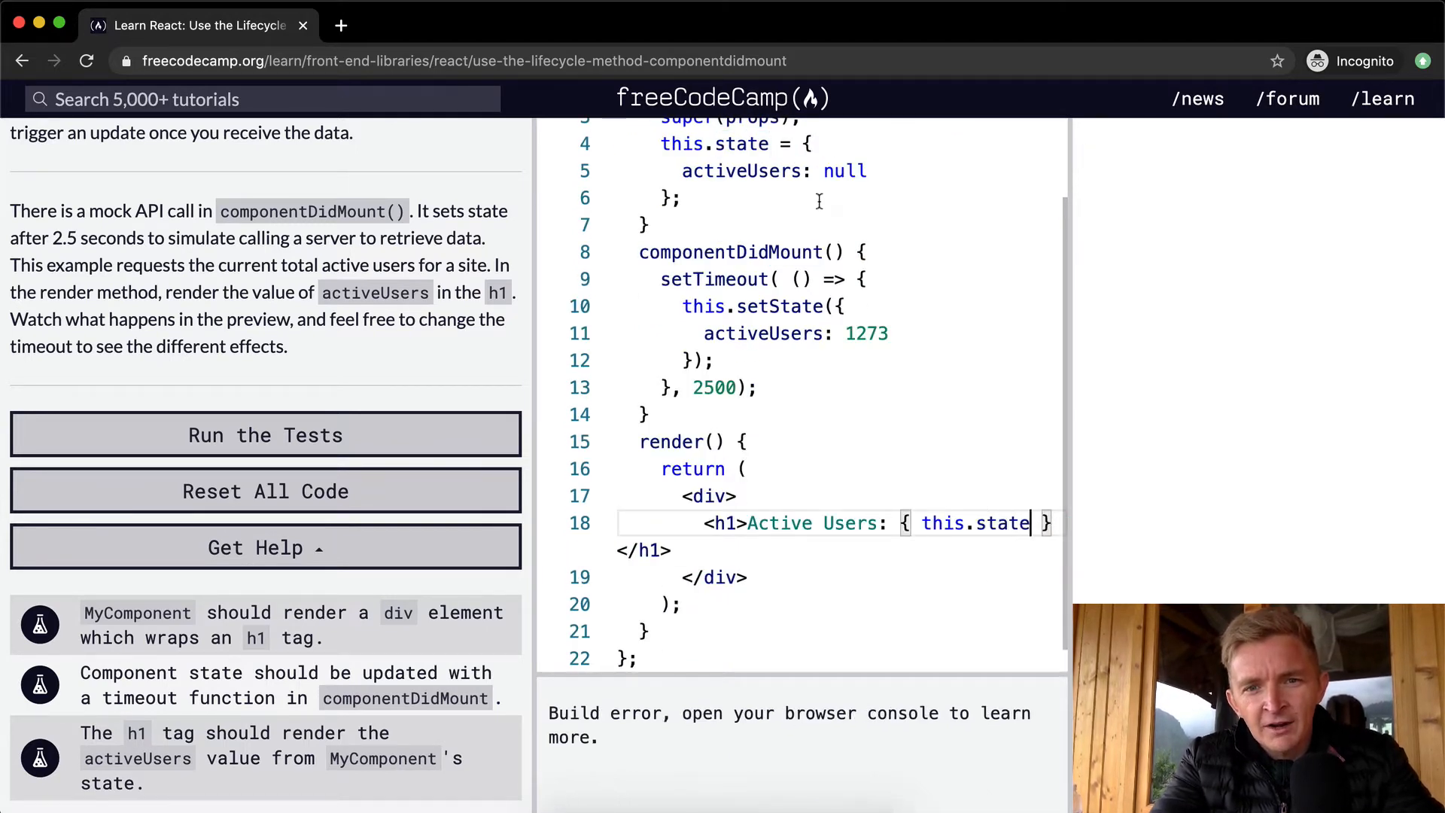
{"action": "scroll", "scroll_direction": "up", "scroll_amount": 3}
{"action": "type", "text": "."}
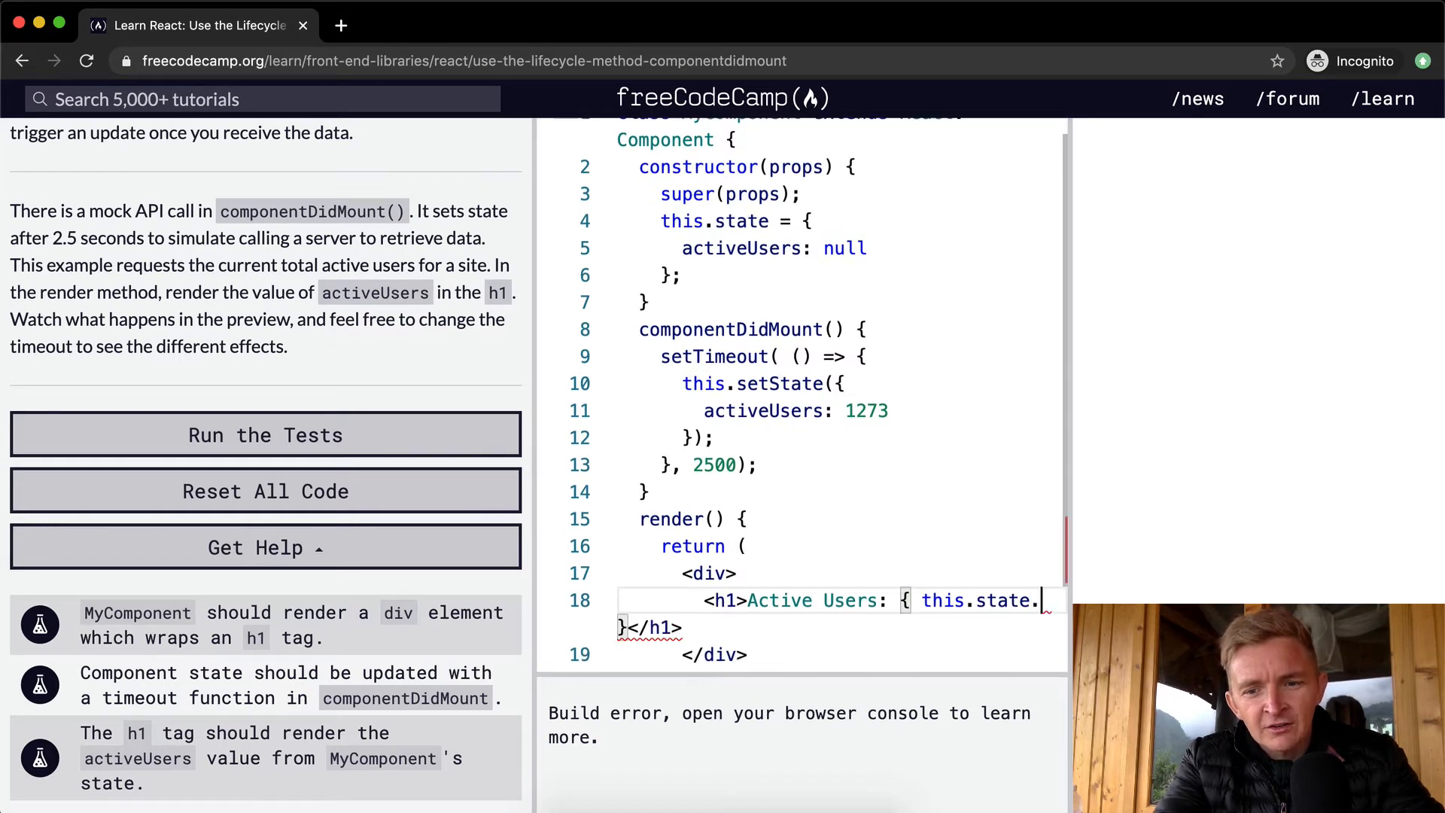
{"action": "type", "text": "activeUsers"}
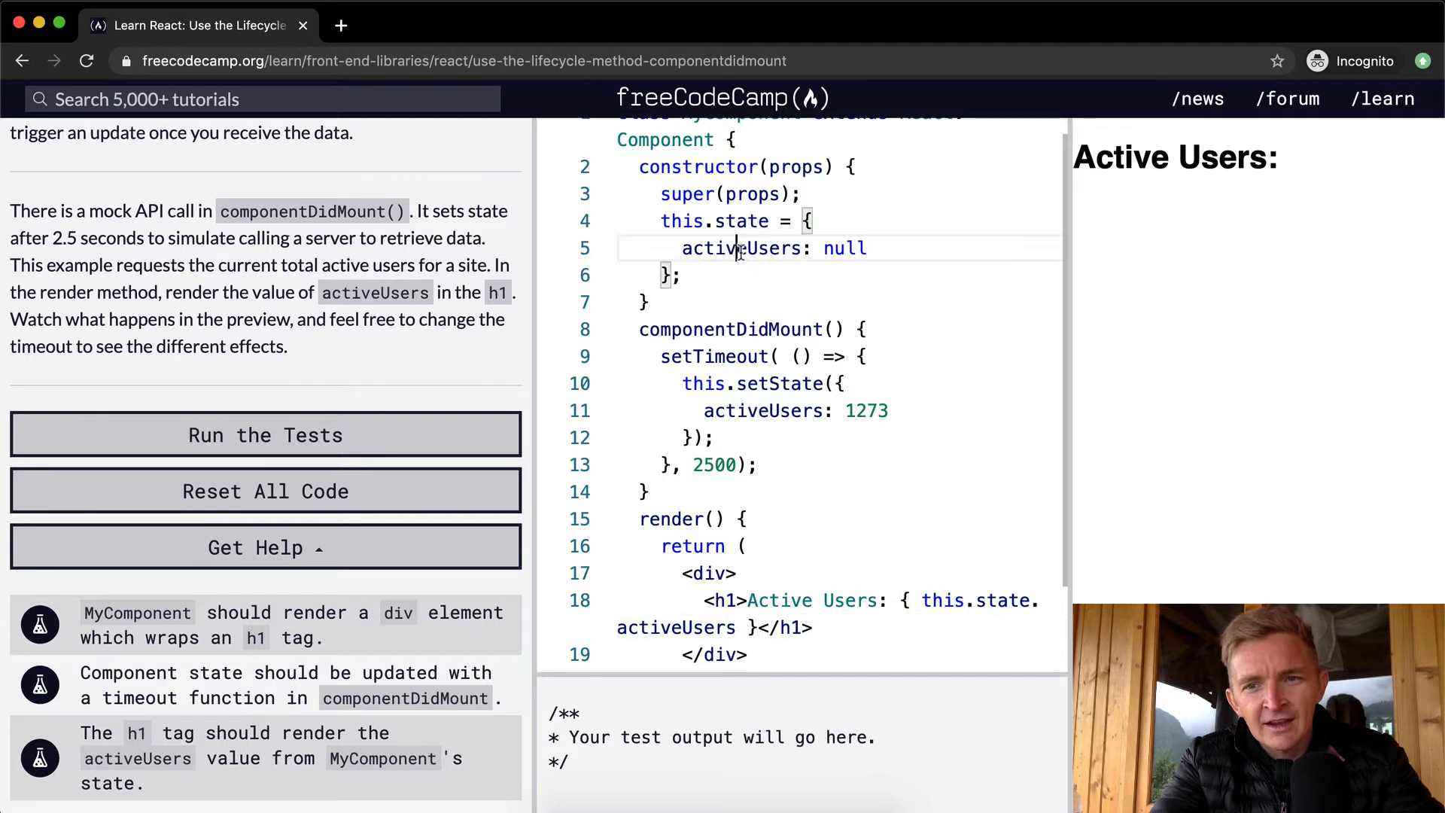
{"action": "double_click", "coordinate": [741, 249]}
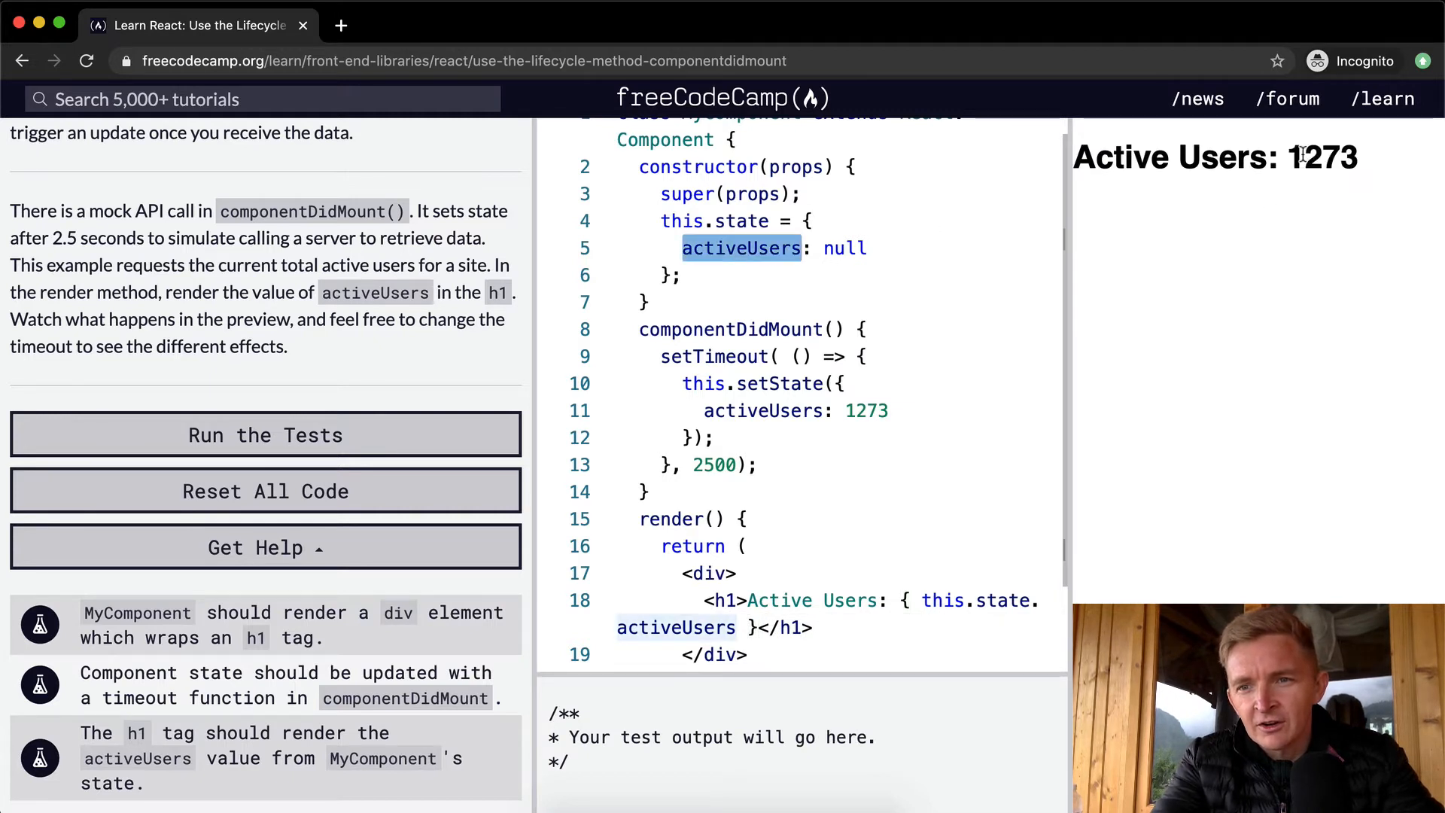
Run the tests so all three pass, then dismiss the completion message
{"action": "double_click", "coordinate": [710, 465]}
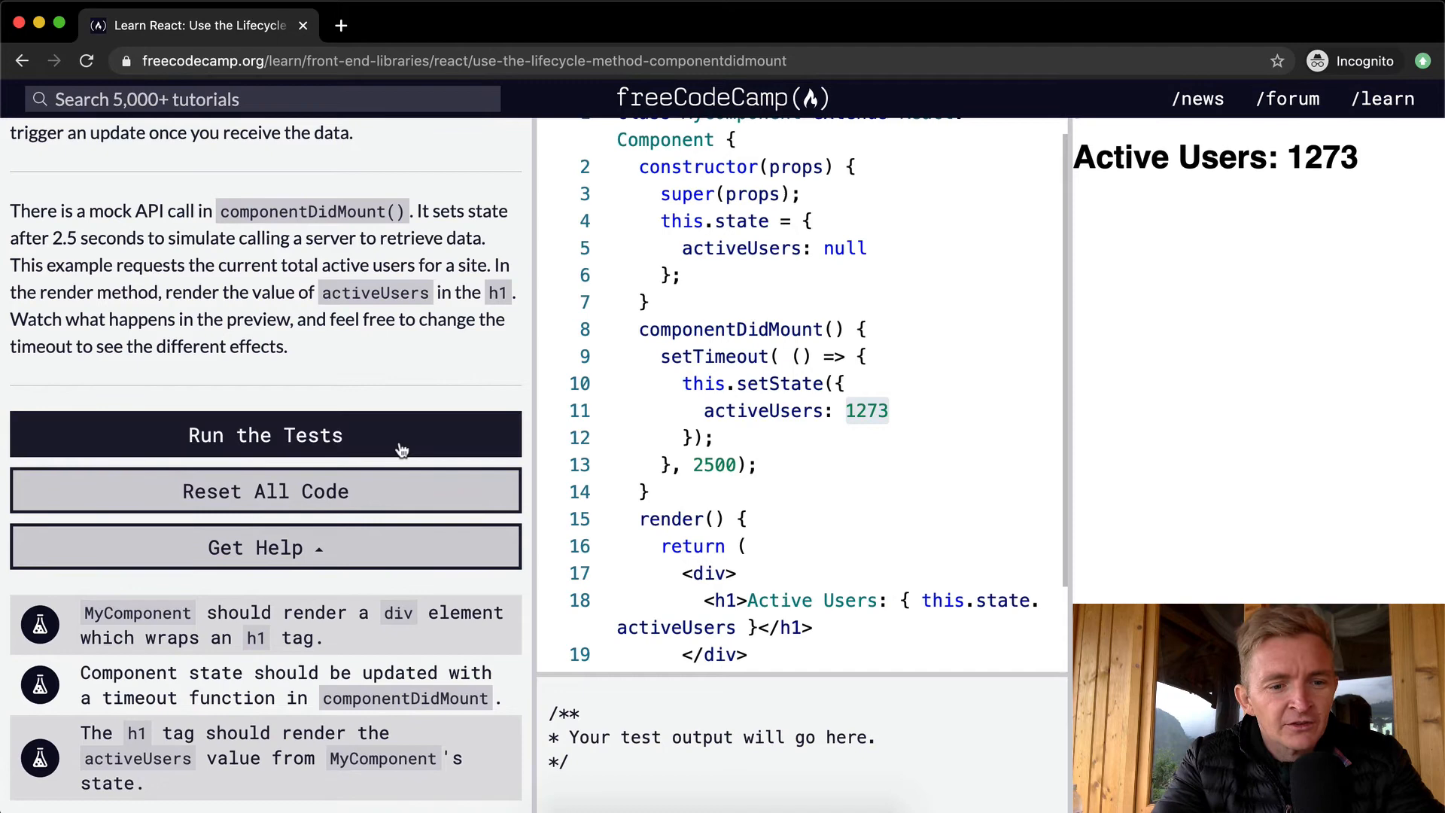
{"action": "left_click", "coordinate": [265, 434]}
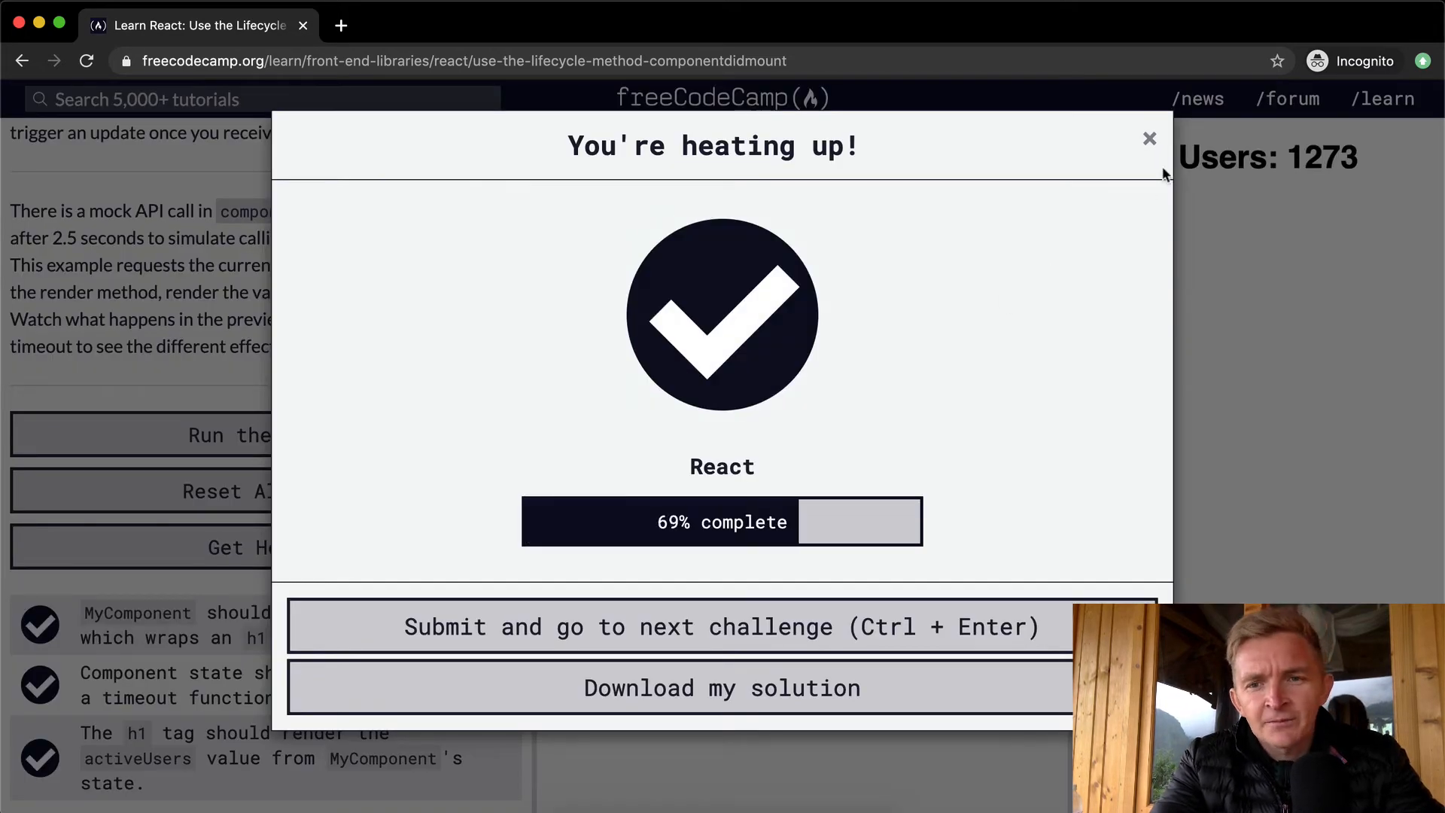
{"action": "left_click", "coordinate": [1148, 138]}
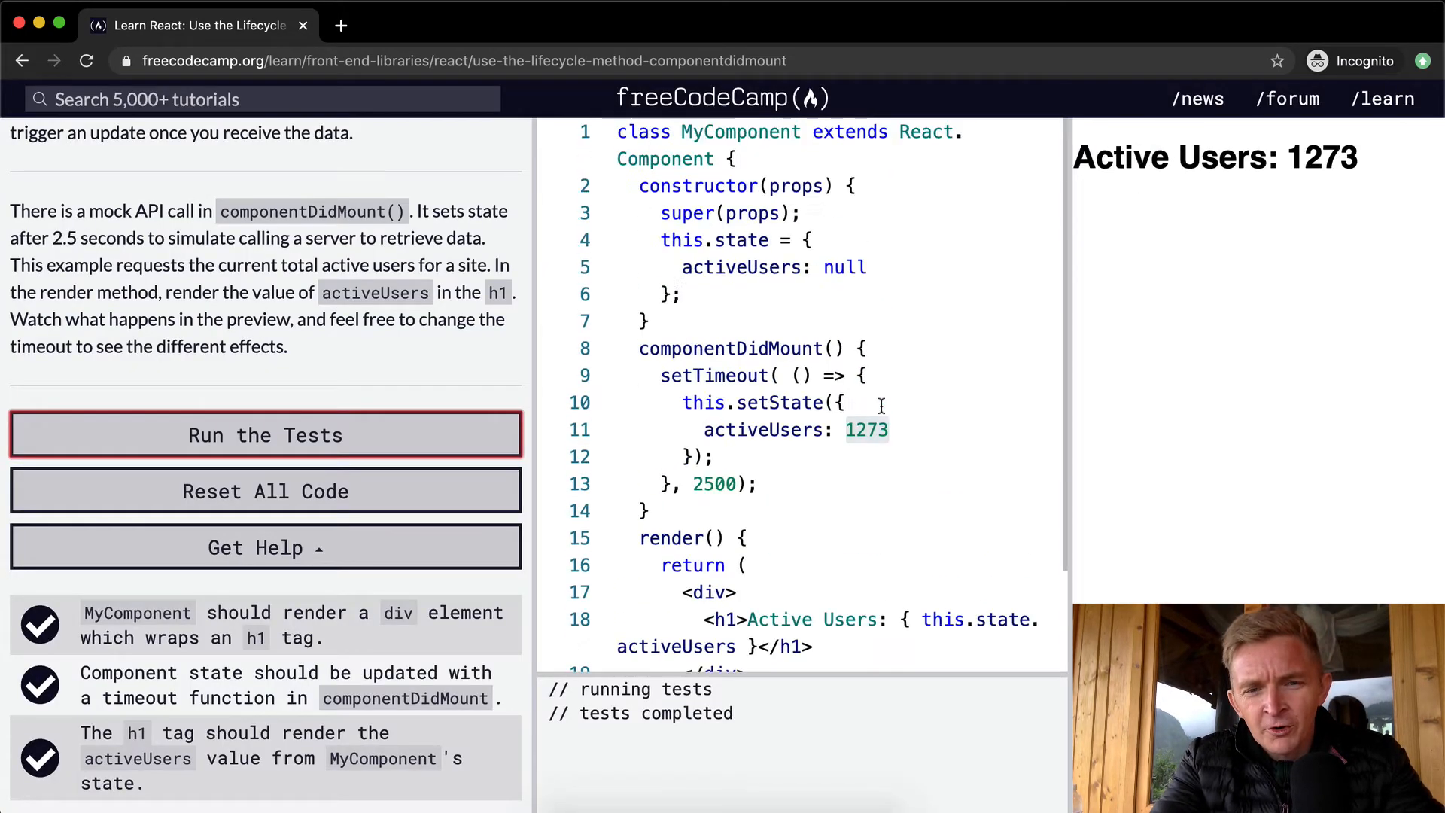
{"action": "scroll", "scroll_direction": "down", "scroll_amount": 3}
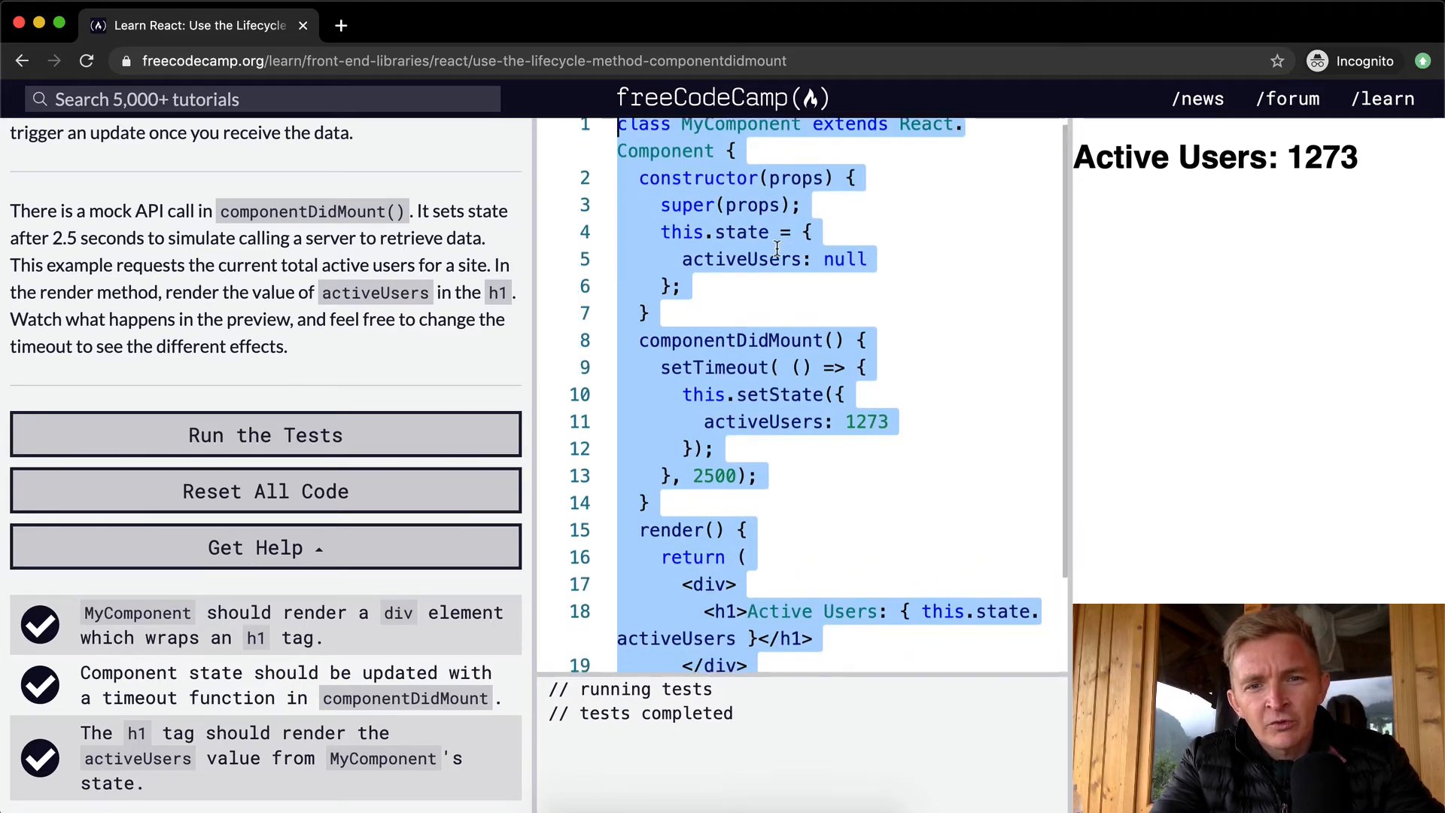
{"action": "left_click", "coordinate": [655, 319]}
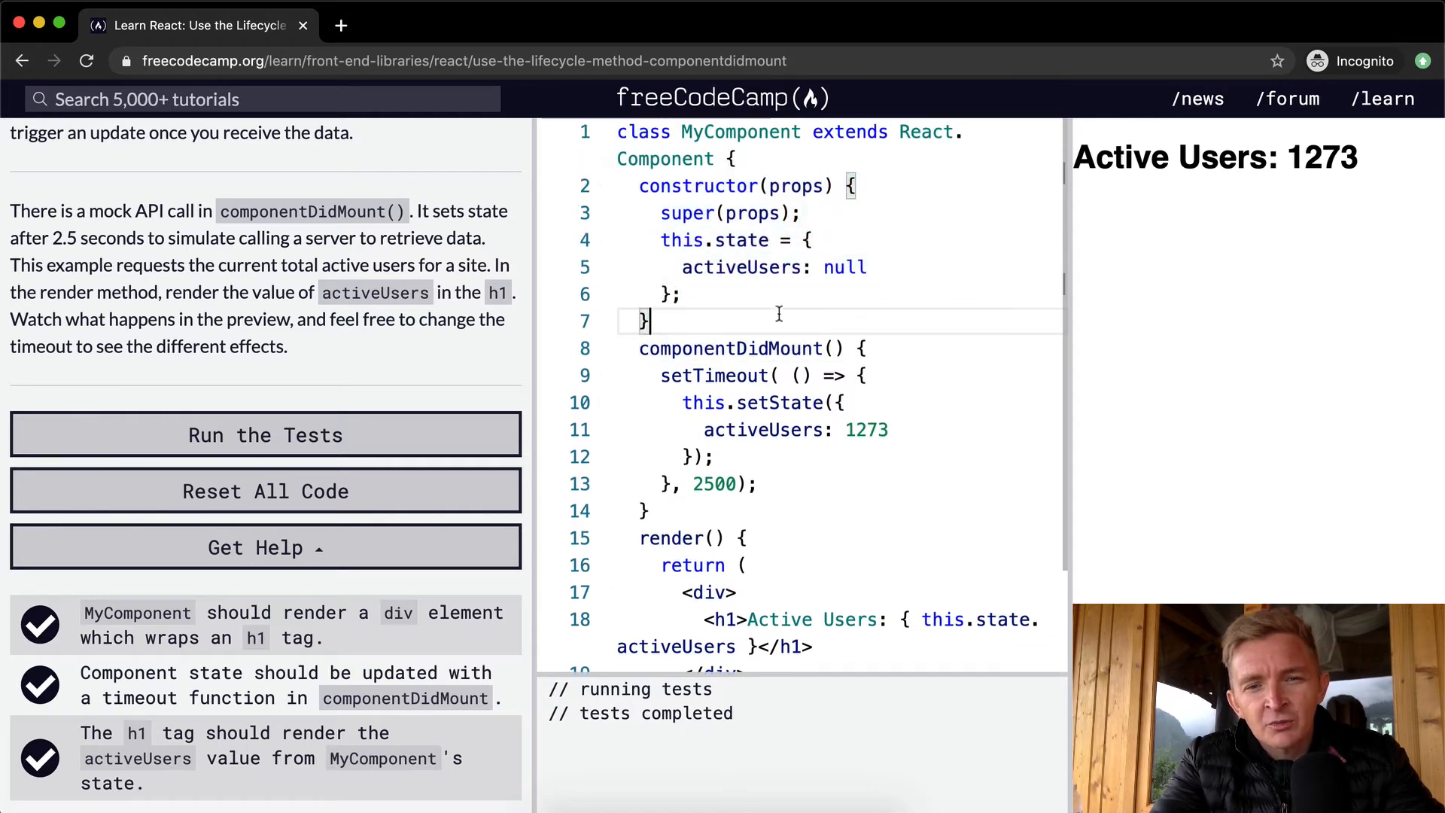
{"action": "double_click", "coordinate": [740, 268]}
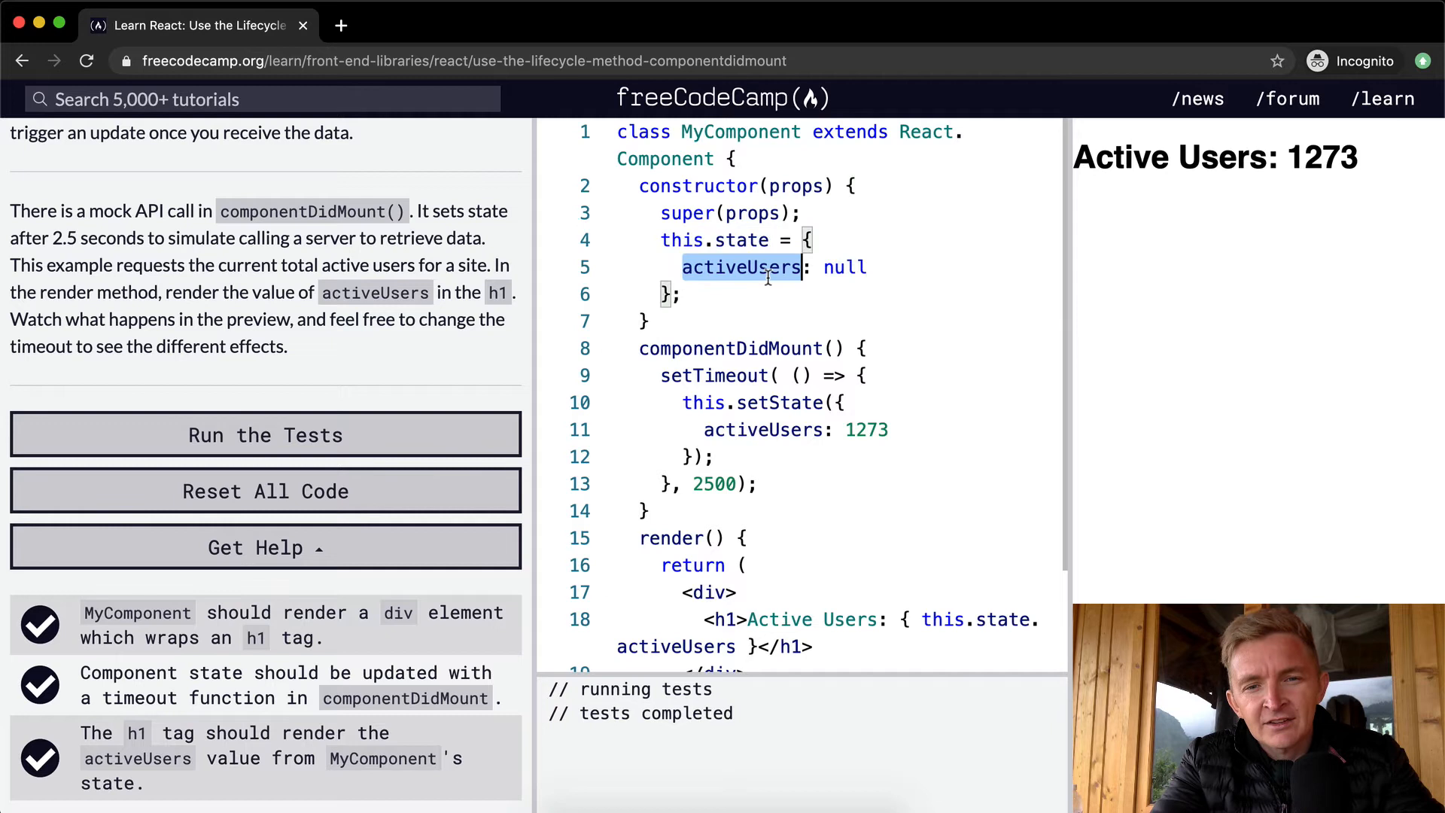
{"action": "scroll", "scroll_direction": "down", "scroll_amount": 3}
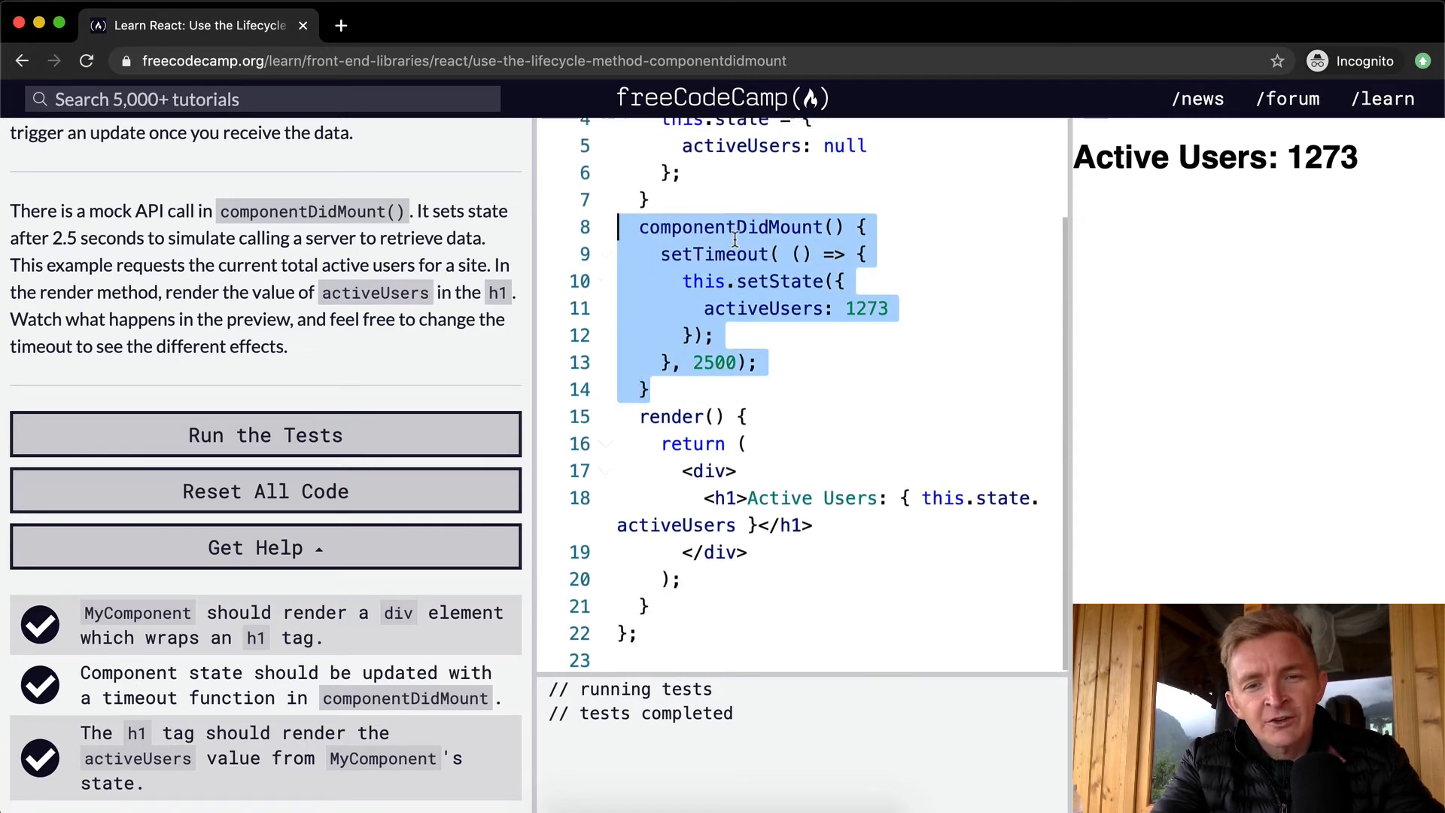
{"action": "scroll", "scroll_direction": "up", "scroll_amount": 3}
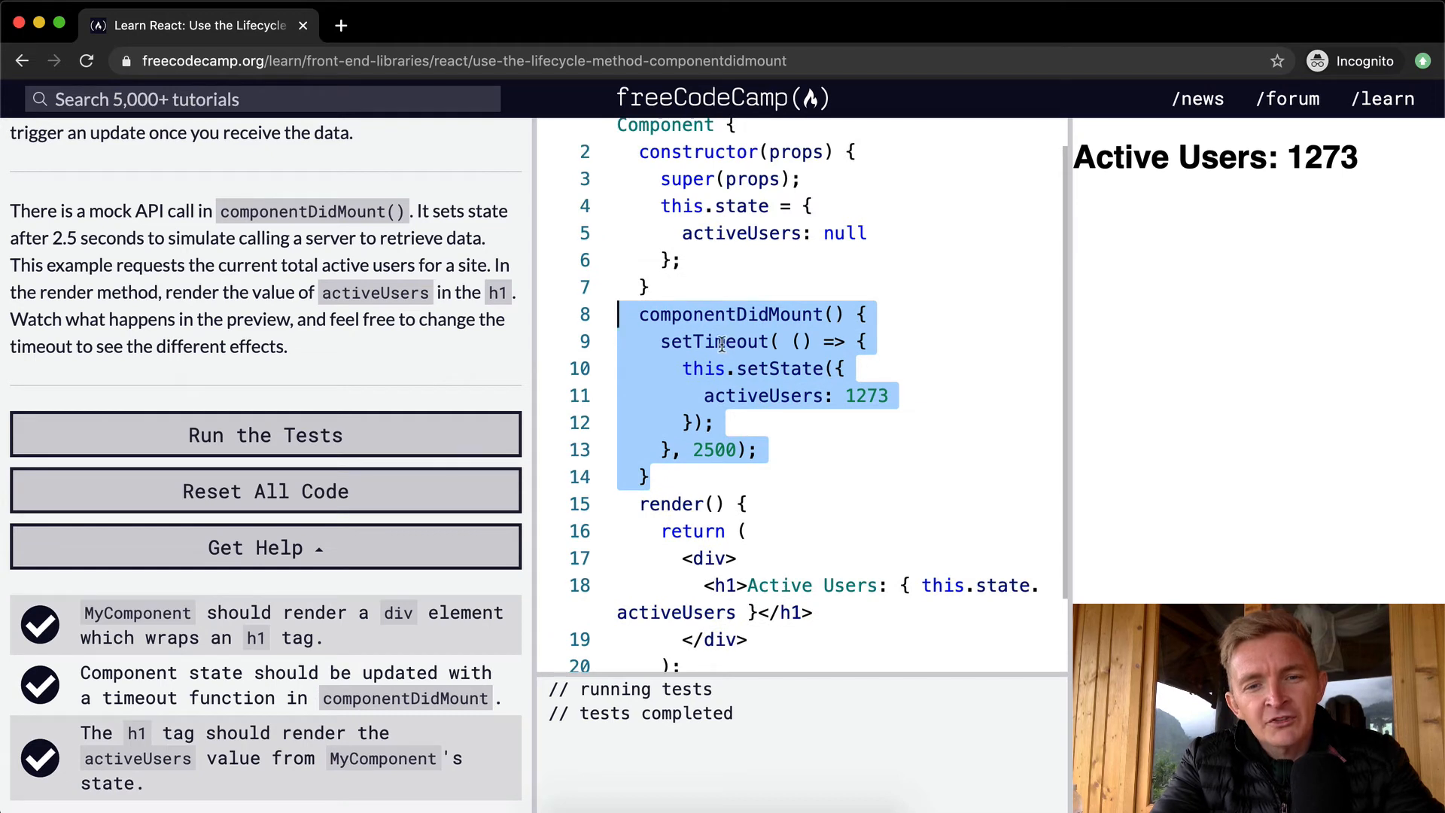
{"action": "double_click", "coordinate": [714, 342]}
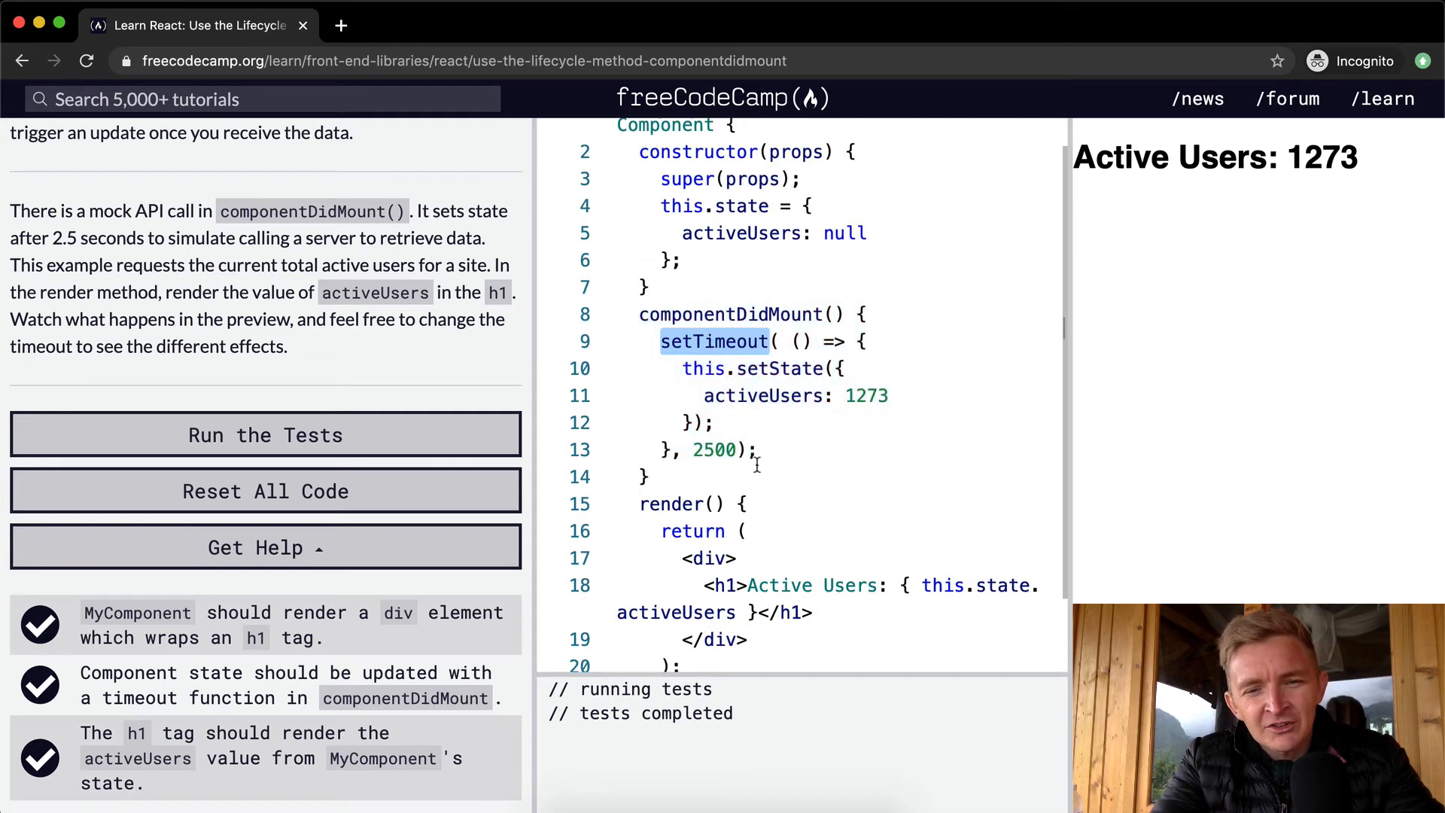
{"action": "scroll", "scroll_direction": "down", "scroll_amount": 3}
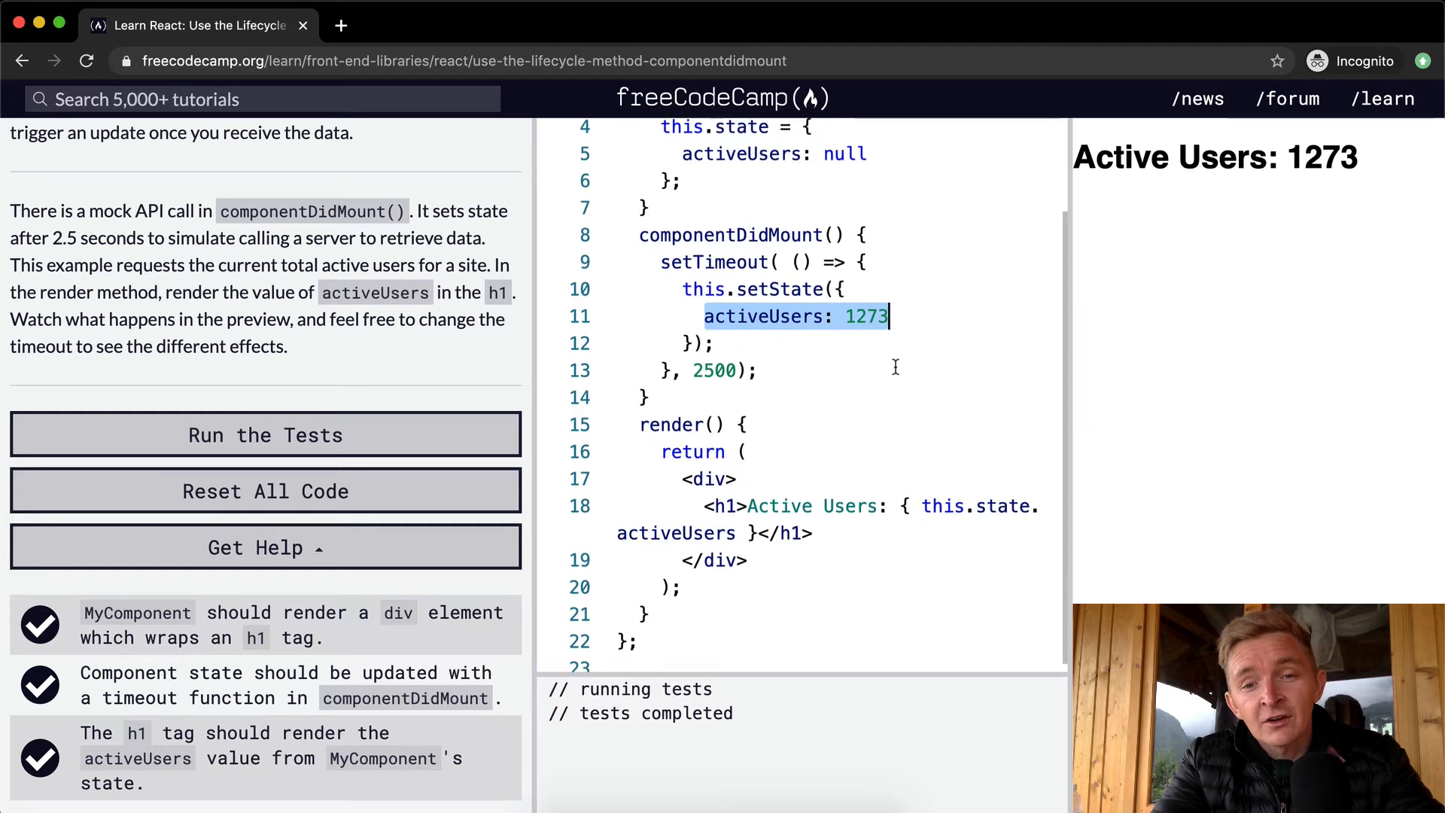
{"action": "left_click", "coordinate": [689, 261]}
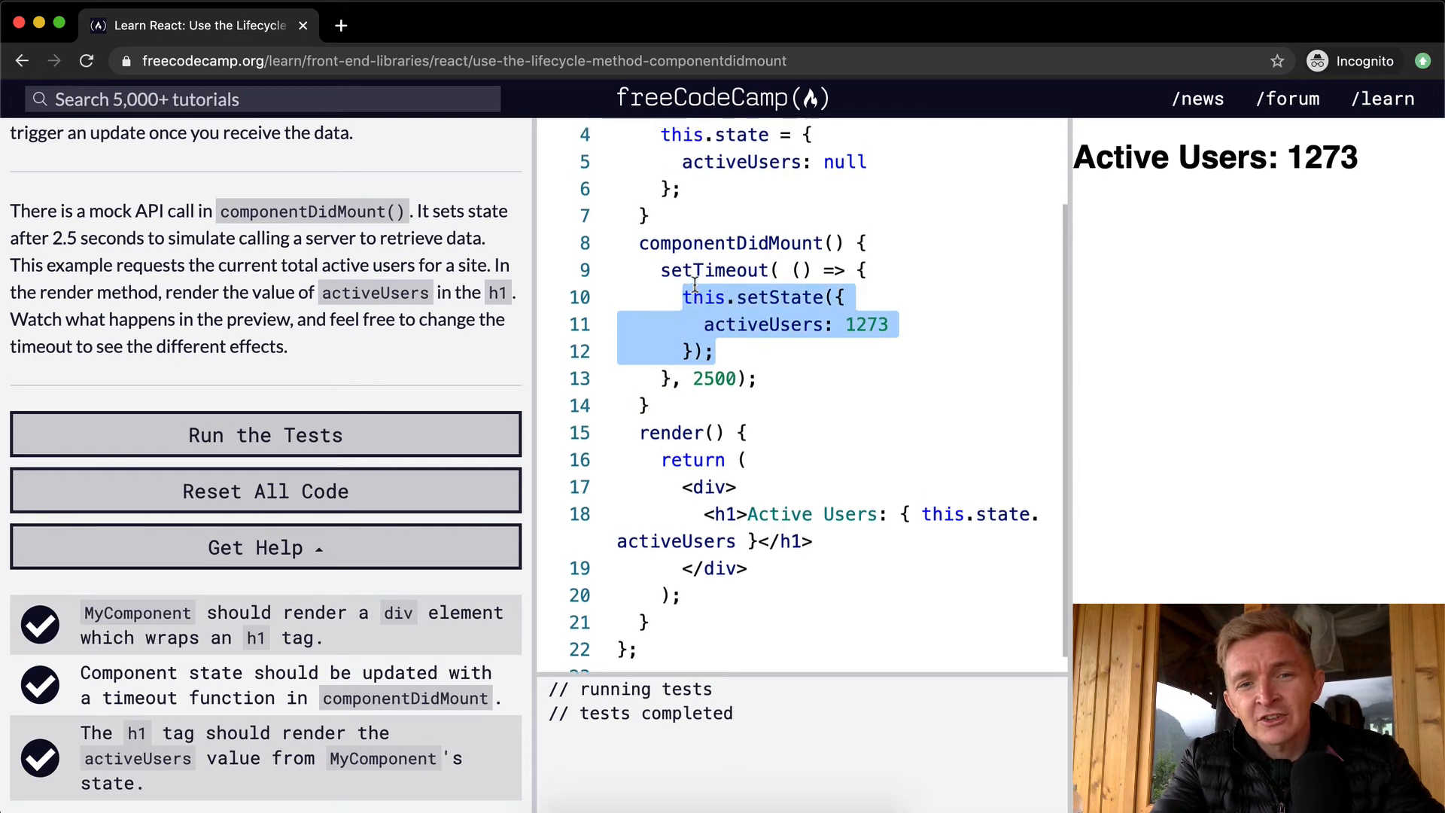
{"action": "scroll", "scroll_direction": "up", "scroll_amount": 3}
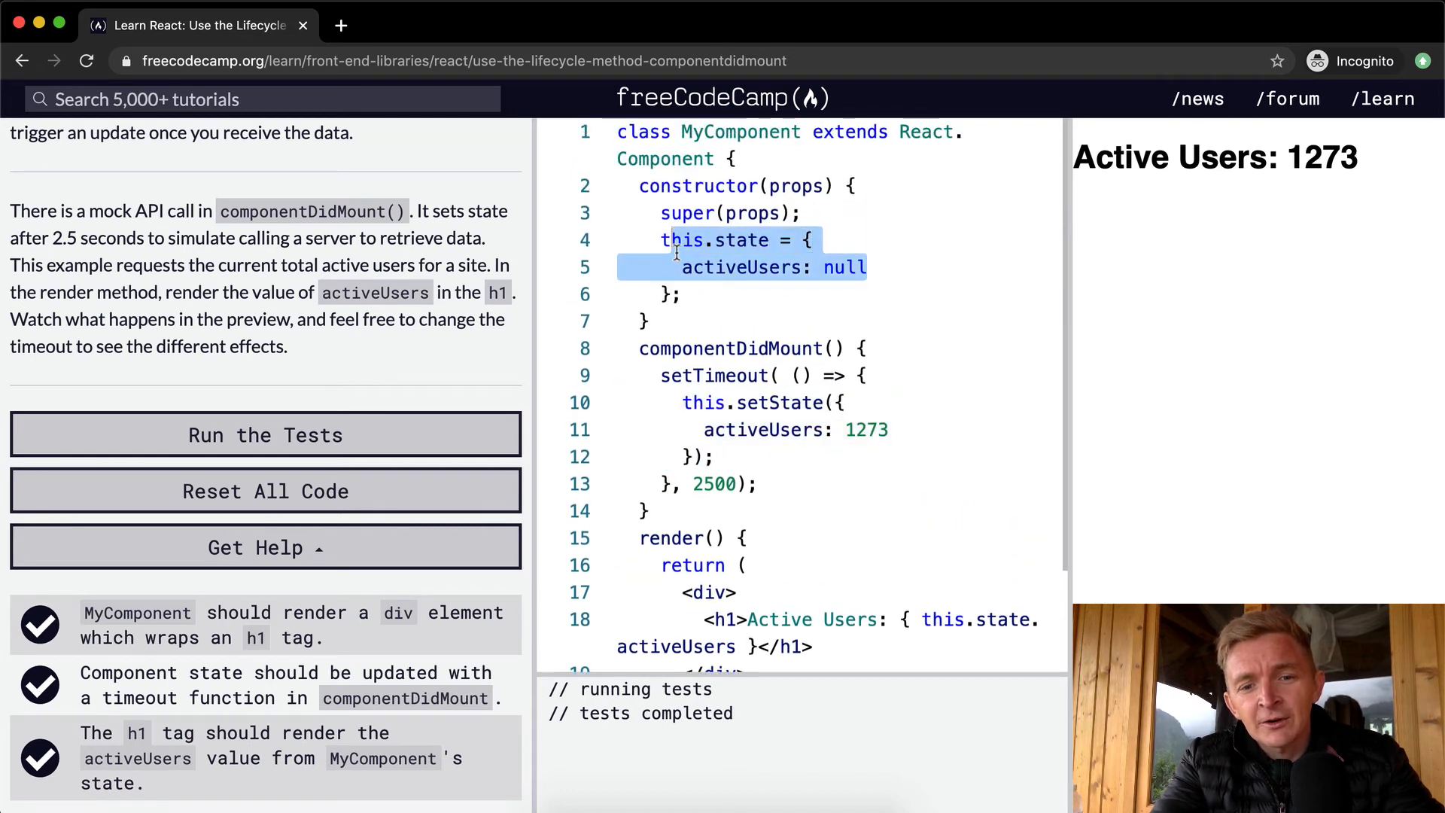
{"action": "scroll", "scroll_direction": "down", "scroll_amount": 3}
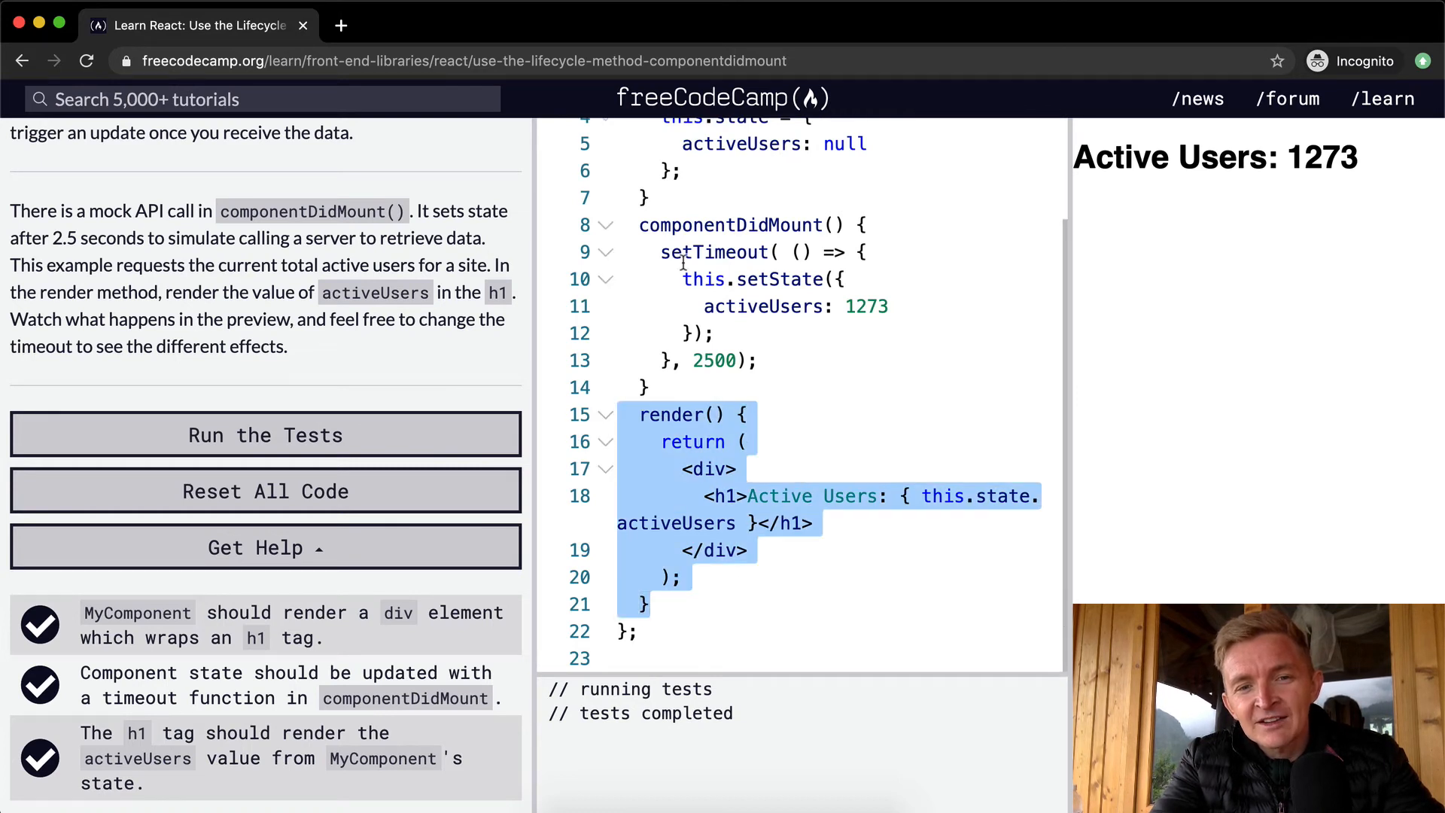
{"action": "mouse_move", "coordinate": [888, 518]}
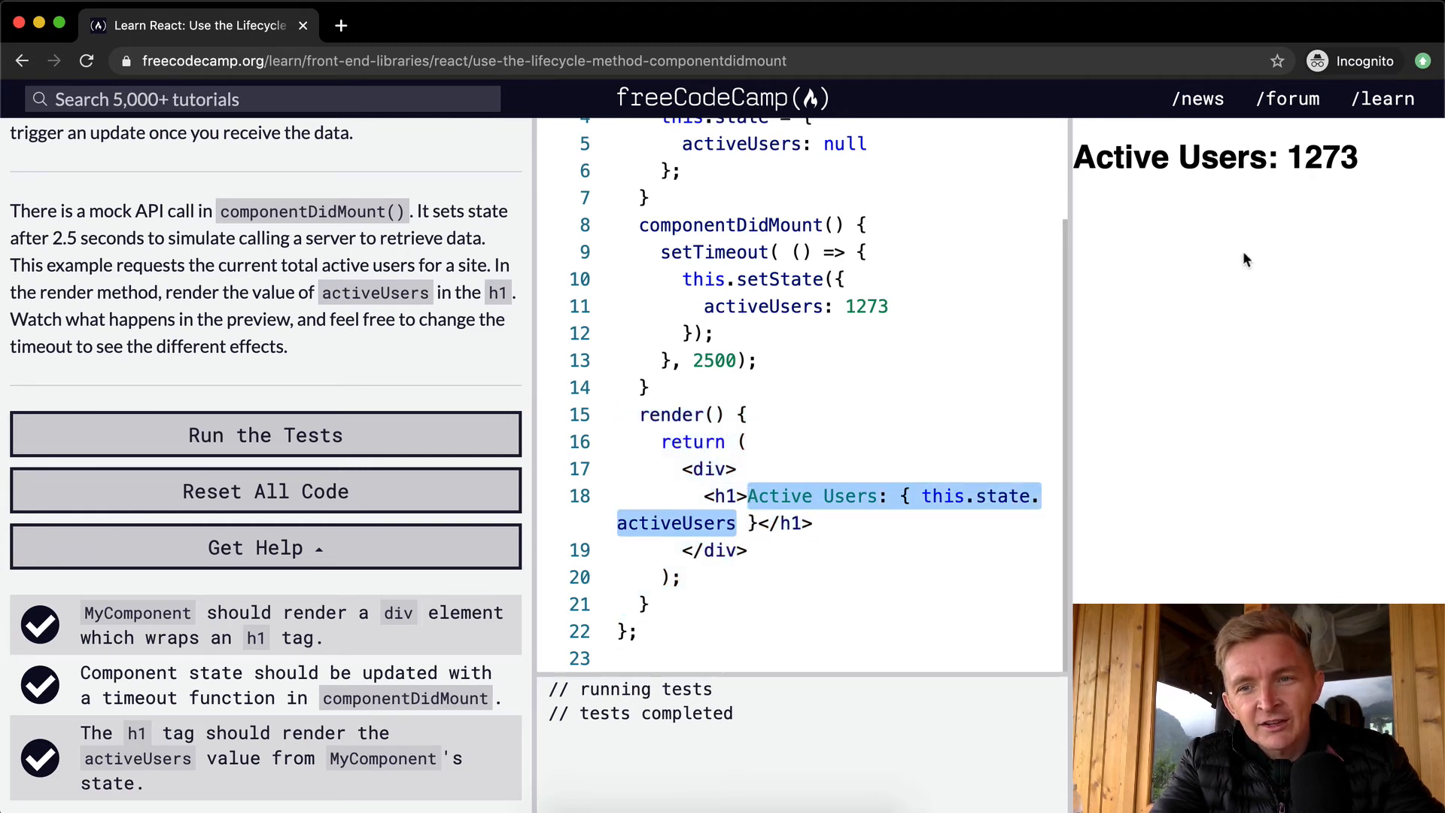
{"action": "left_click", "coordinate": [861, 523]}
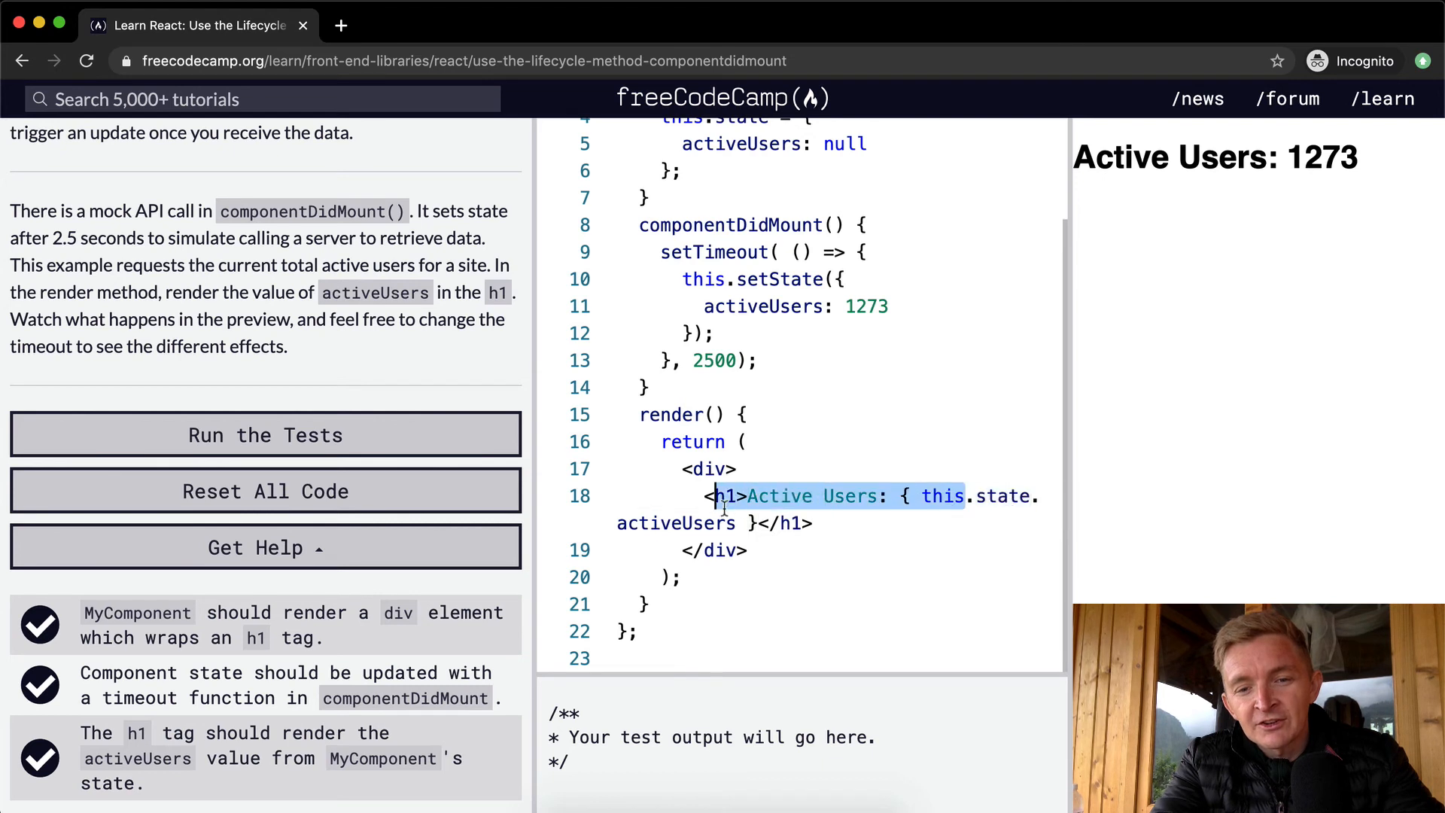
Initialize activeUsers to 0 instead of null in the constructor state and rerun the tests to pass again
{"action": "scroll", "scroll_direction": "up", "scroll_amount": 3}
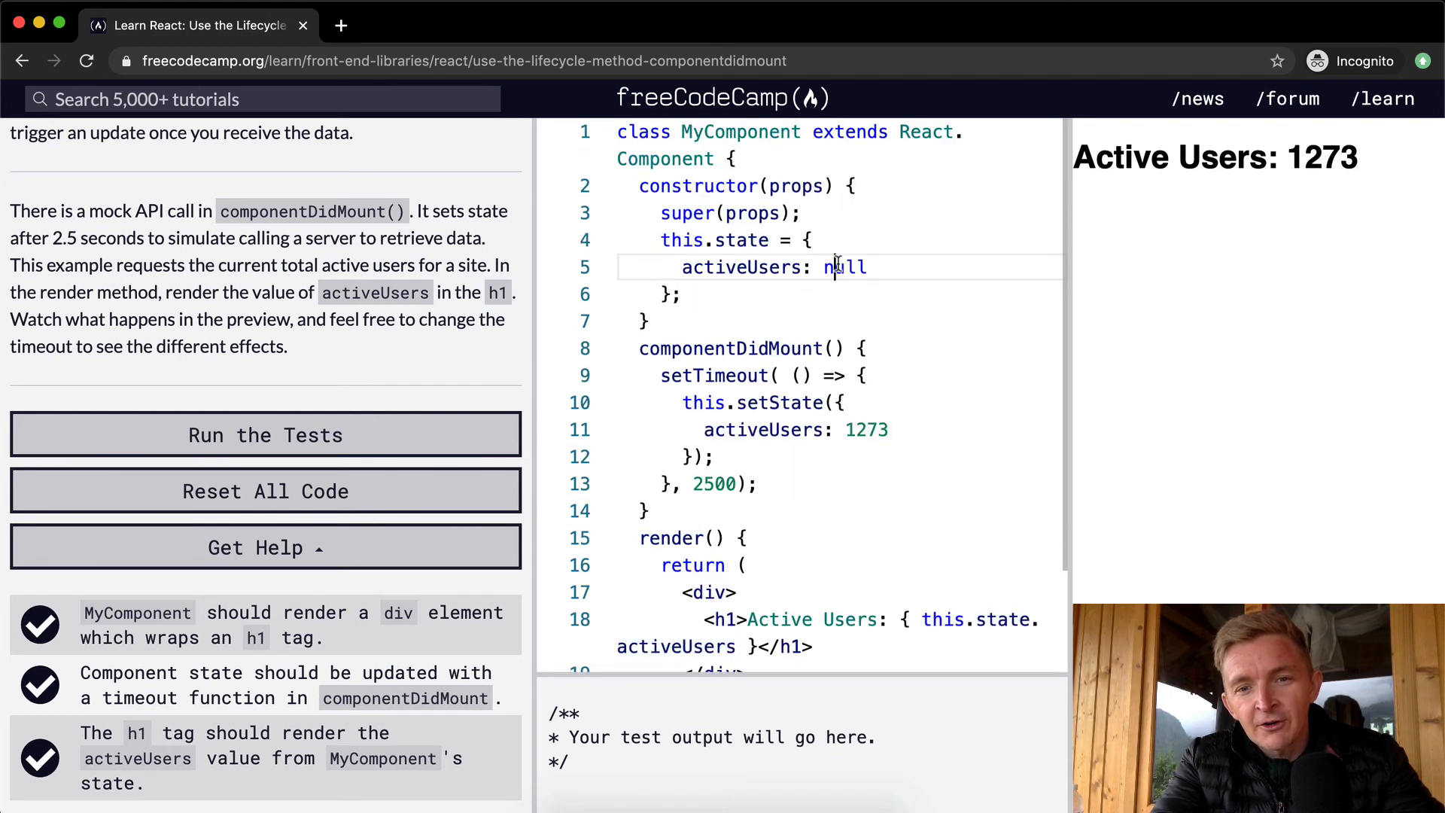
{"action": "type", "text": "0"}
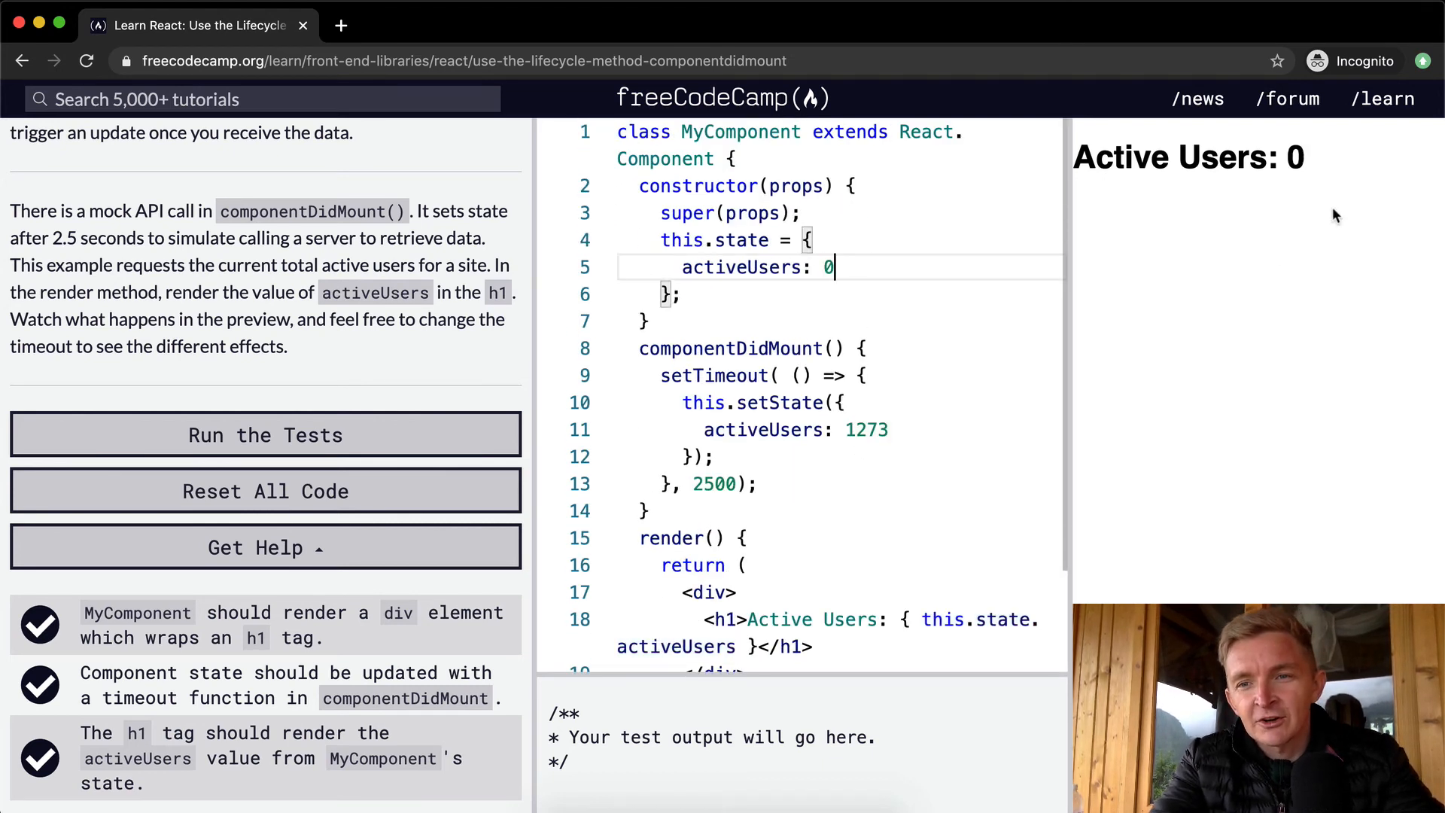
{"action": "mouse_move", "coordinate": [1306, 165]}
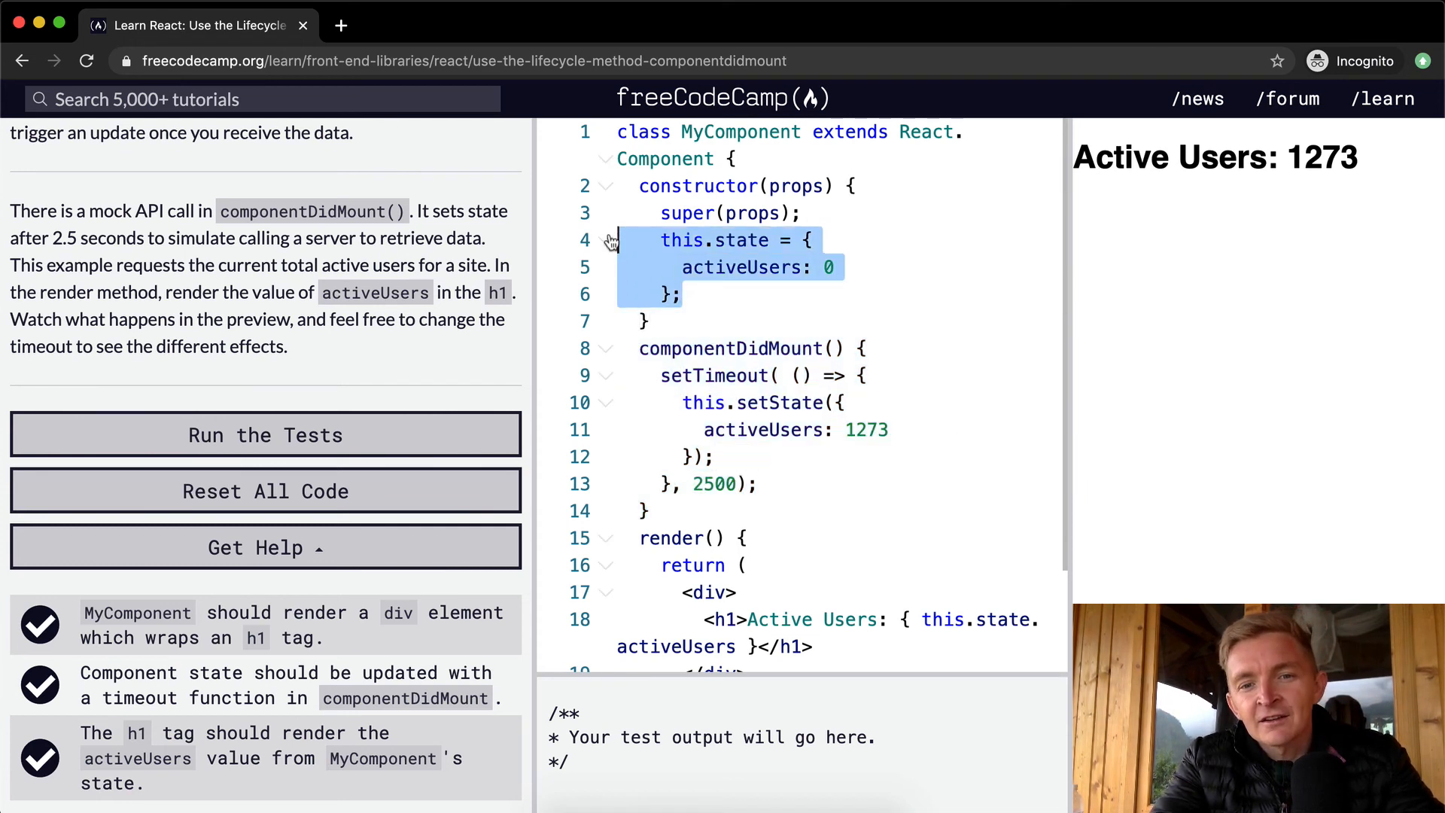
{"action": "left_click", "coordinate": [830, 266]}
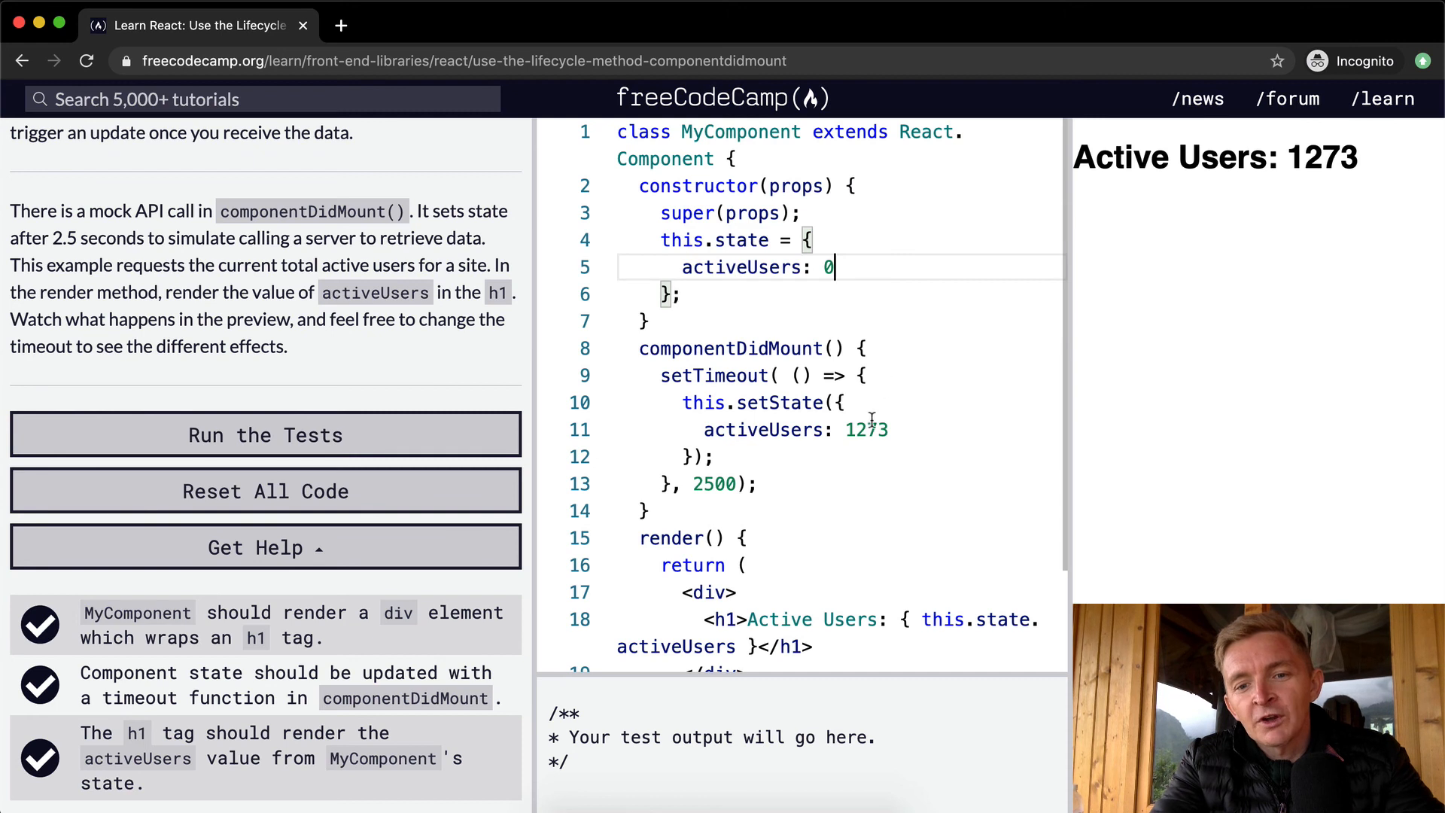
{"action": "scroll", "scroll_direction": "down", "scroll_amount": 3}
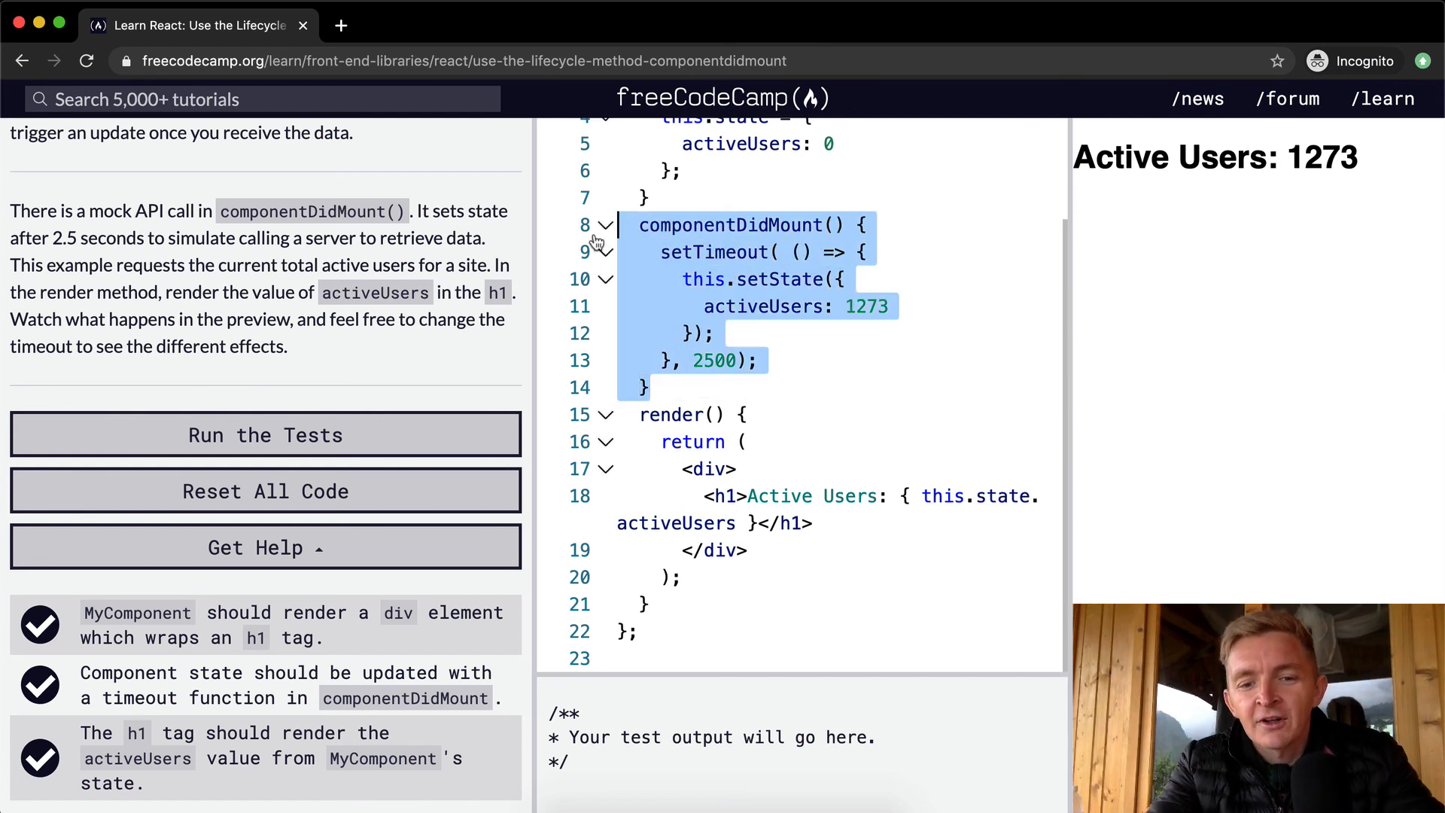
{"action": "left_click", "coordinate": [755, 360]}
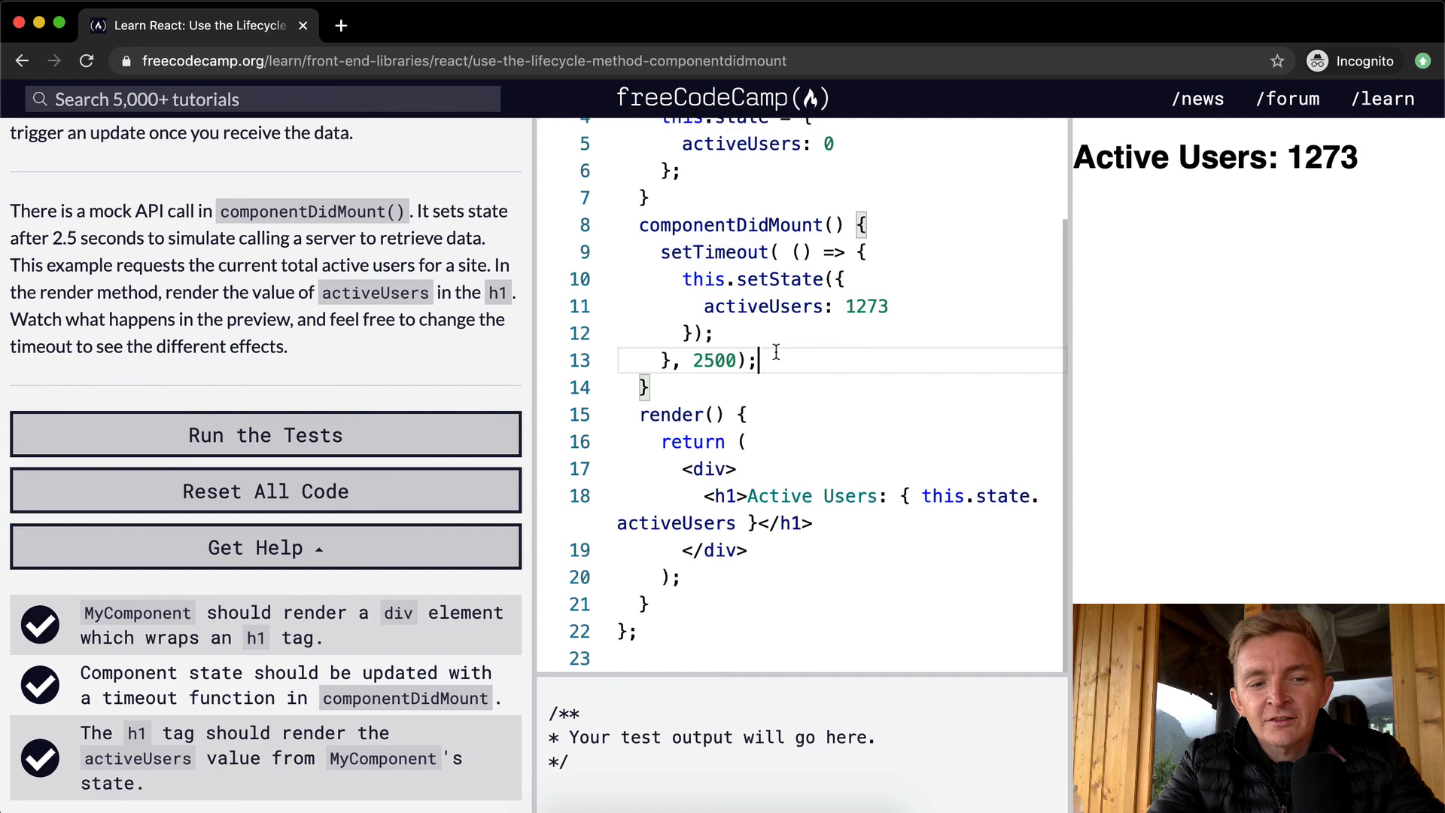
{"action": "left_click", "coordinate": [265, 434]}
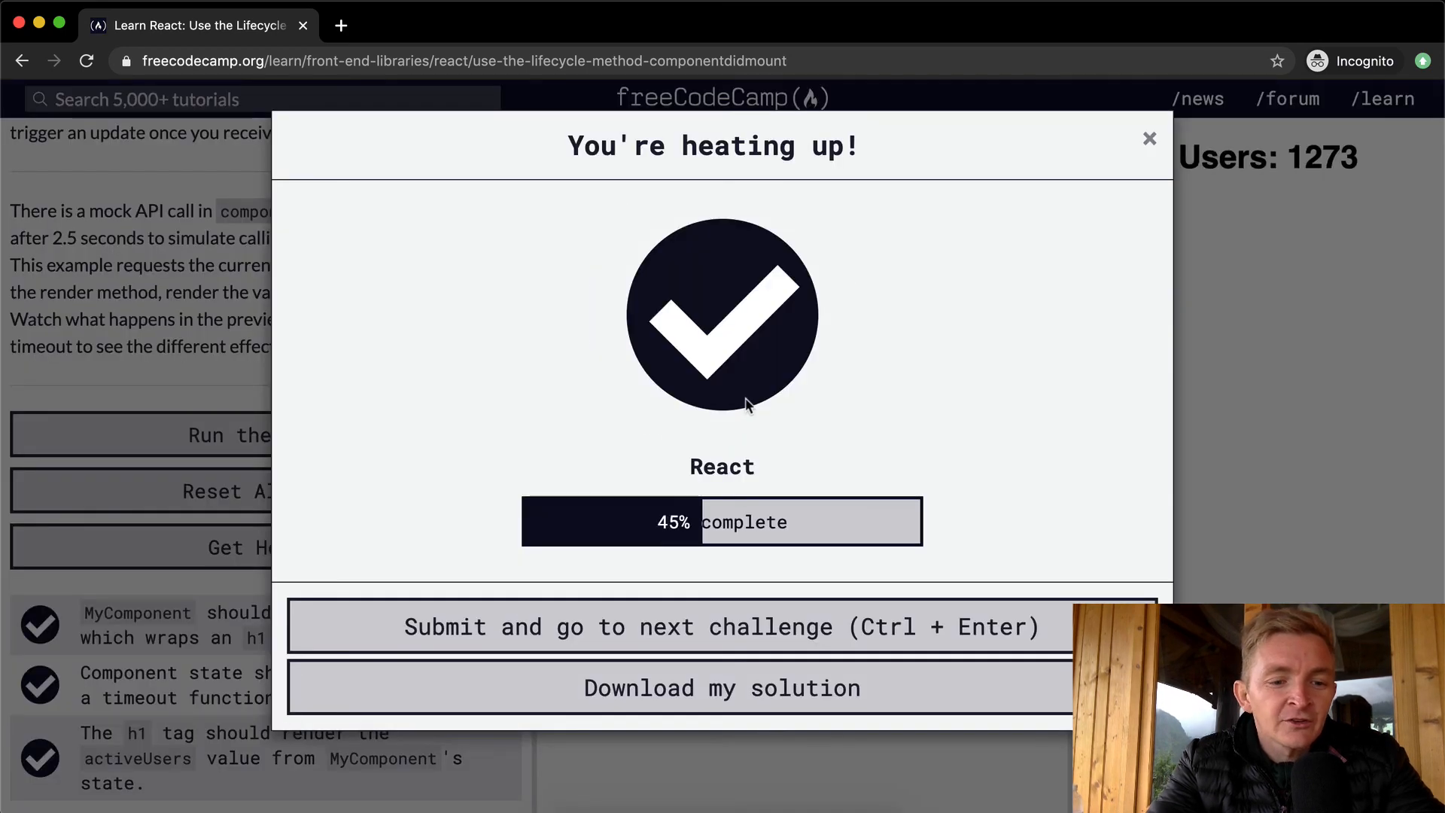